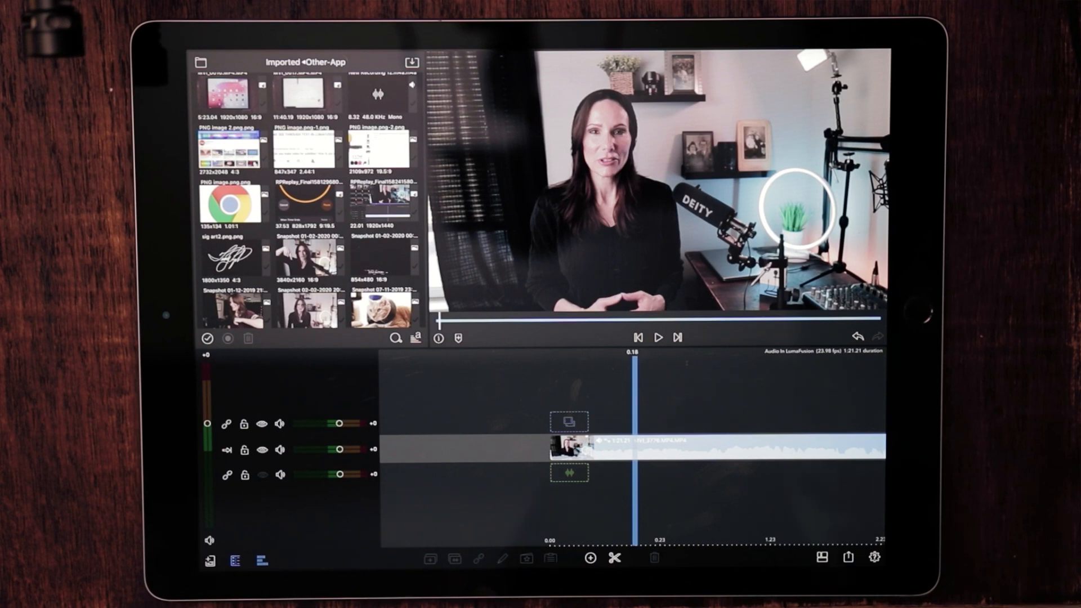
{"action": "mouse_move", "coordinate": [792, 552]}
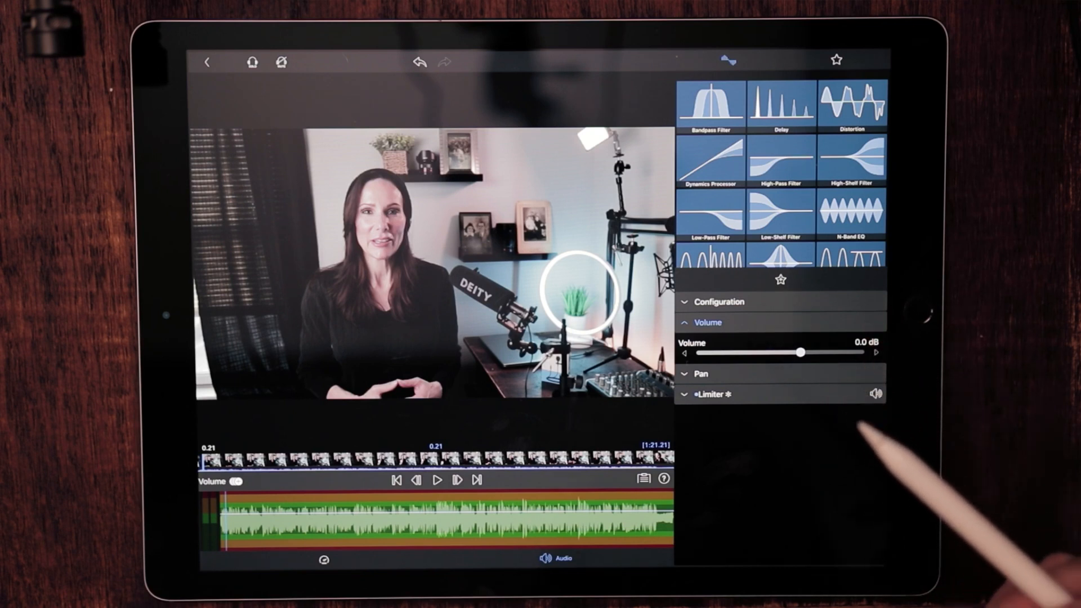
{"action": "mouse_move", "coordinate": [966, 387]}
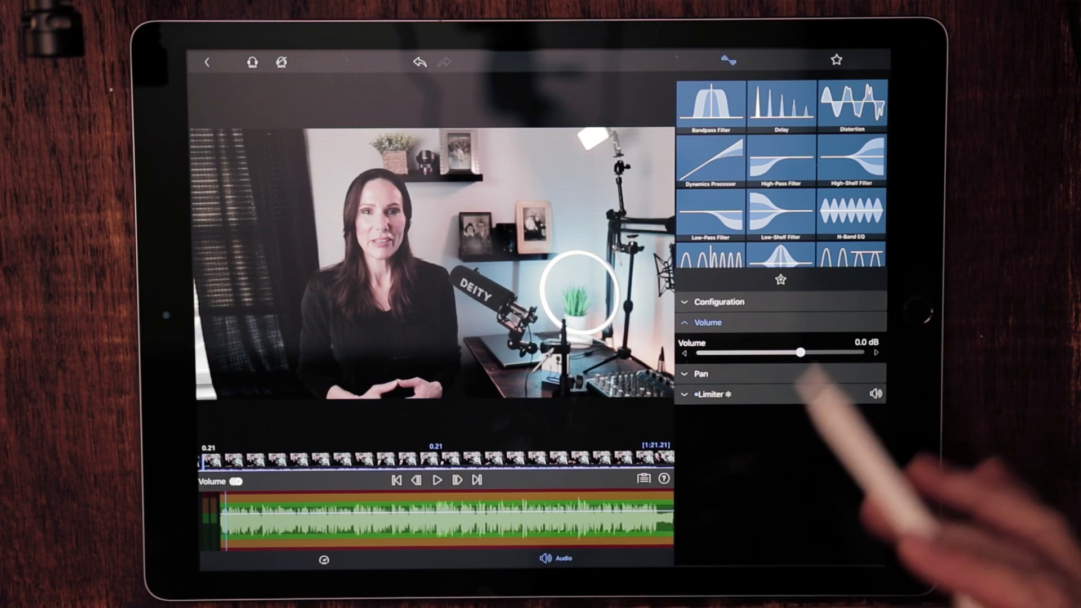
{"action": "mouse_move", "coordinate": [779, 325]}
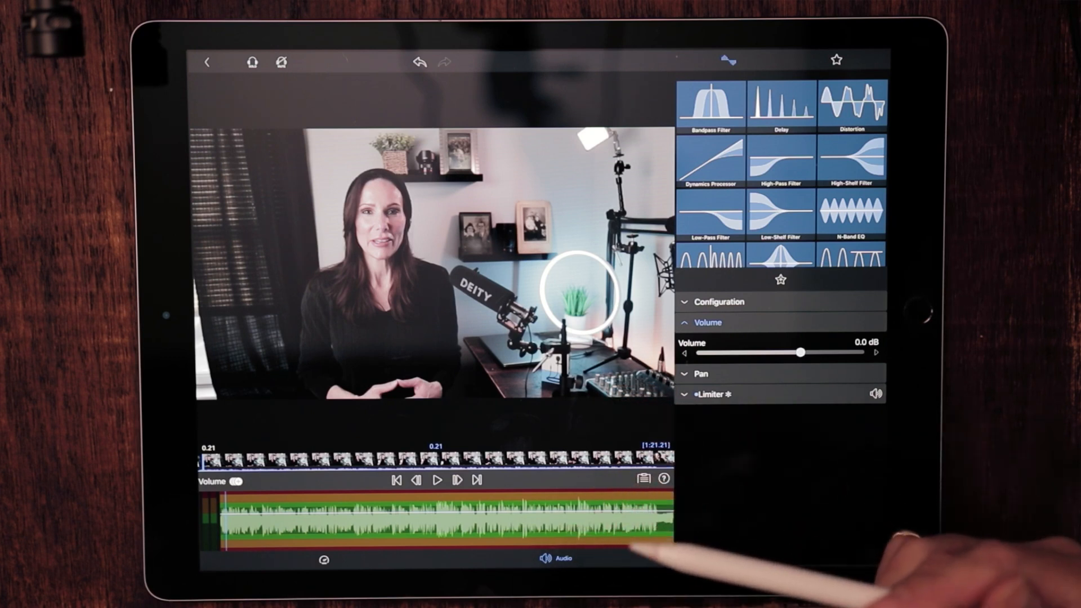
{"action": "mouse_move", "coordinate": [813, 303]}
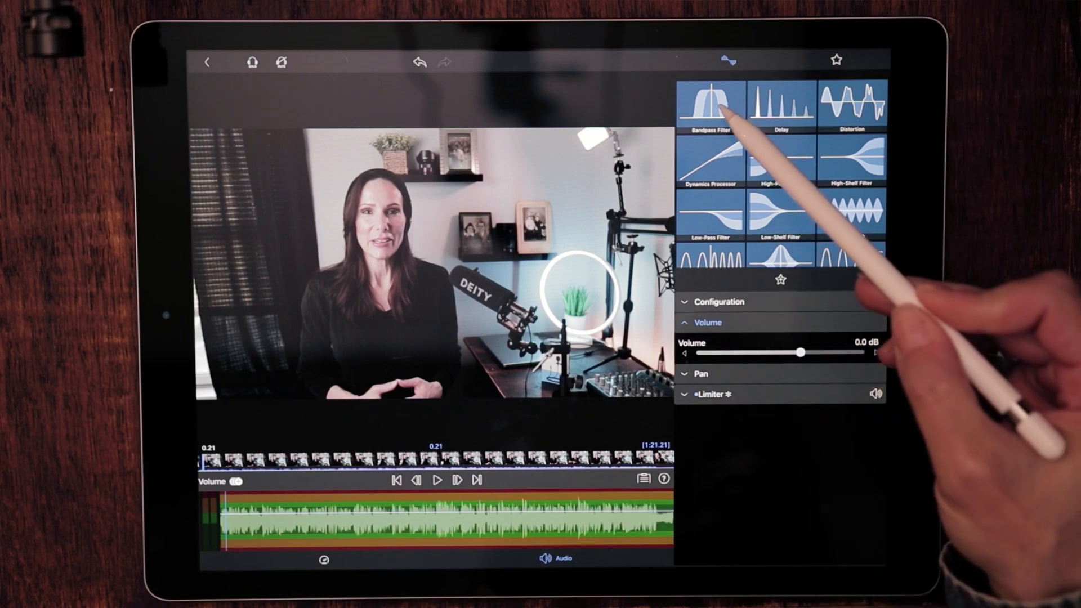
- Add a Bandpass Filter at about 4544 Hz center frequency and 649-cent bandwidth
{"action": "left_click", "coordinate": [712, 104]}
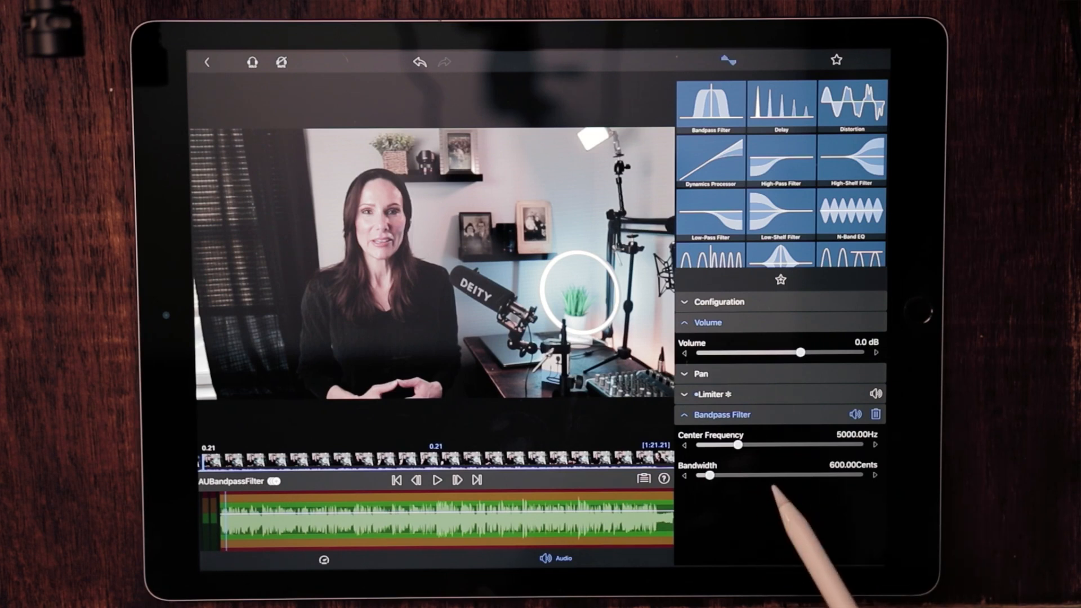
{"action": "mouse_move", "coordinate": [786, 538]}
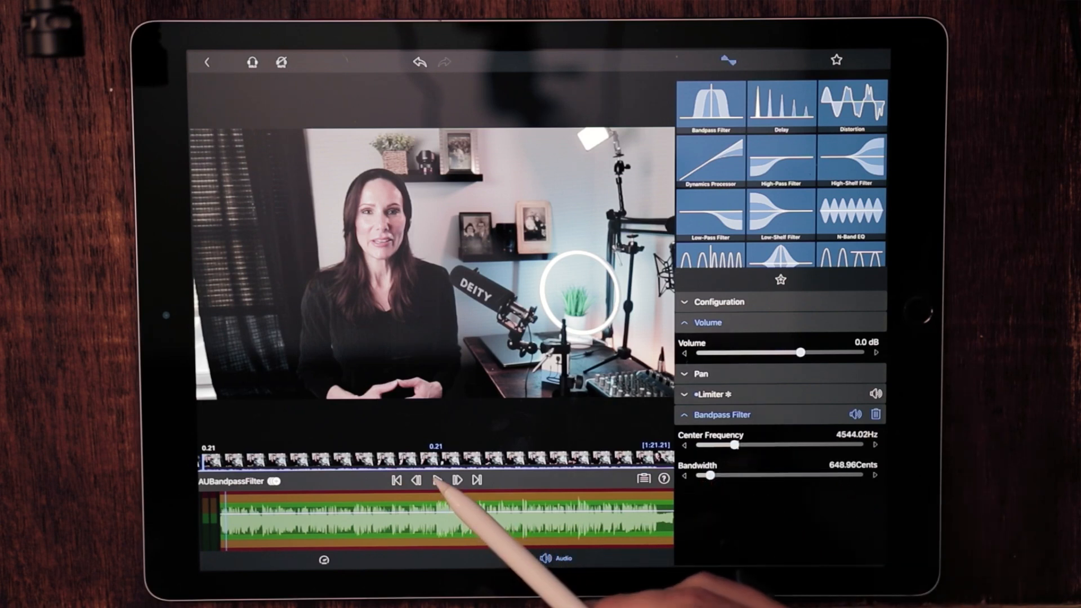
- Preview the bandpass audio, then lower its center frequency to about 610 Hz
{"action": "left_click", "coordinate": [437, 479]}
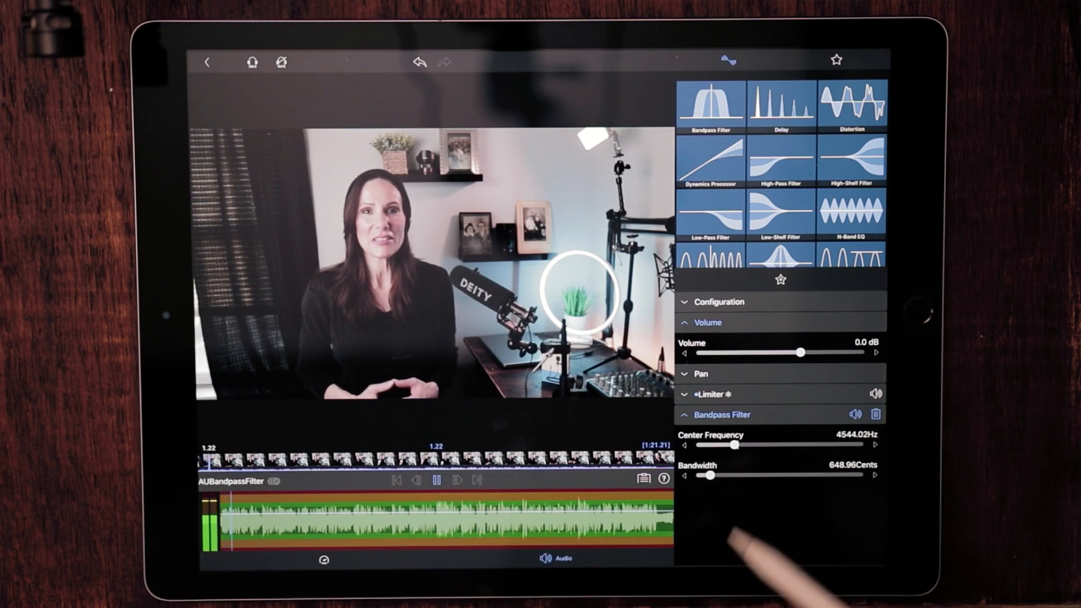
{"action": "left_click", "coordinate": [437, 481]}
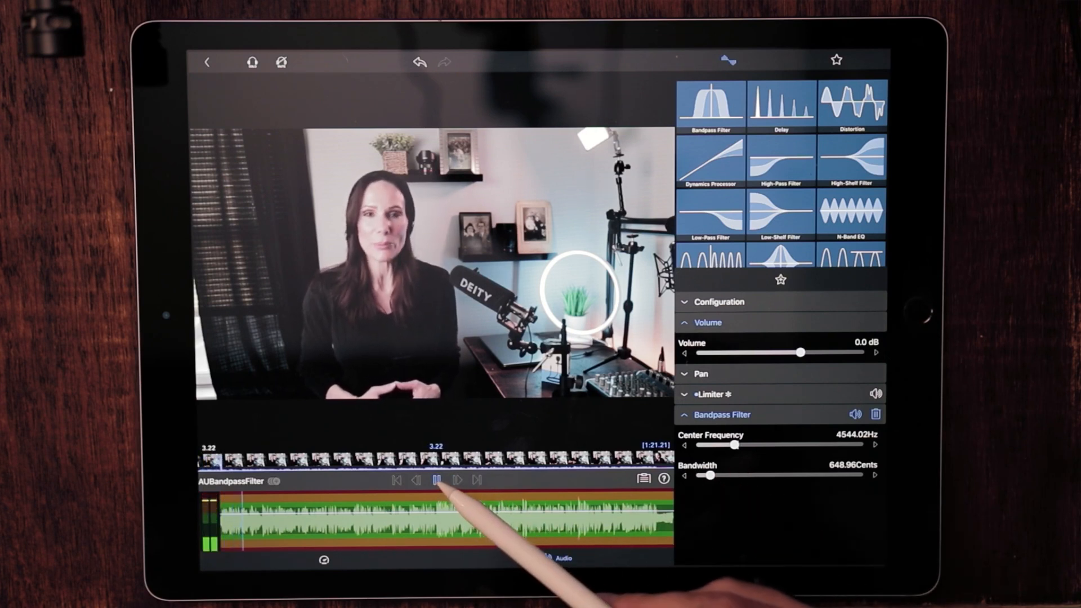
{"action": "left_click", "coordinate": [437, 480]}
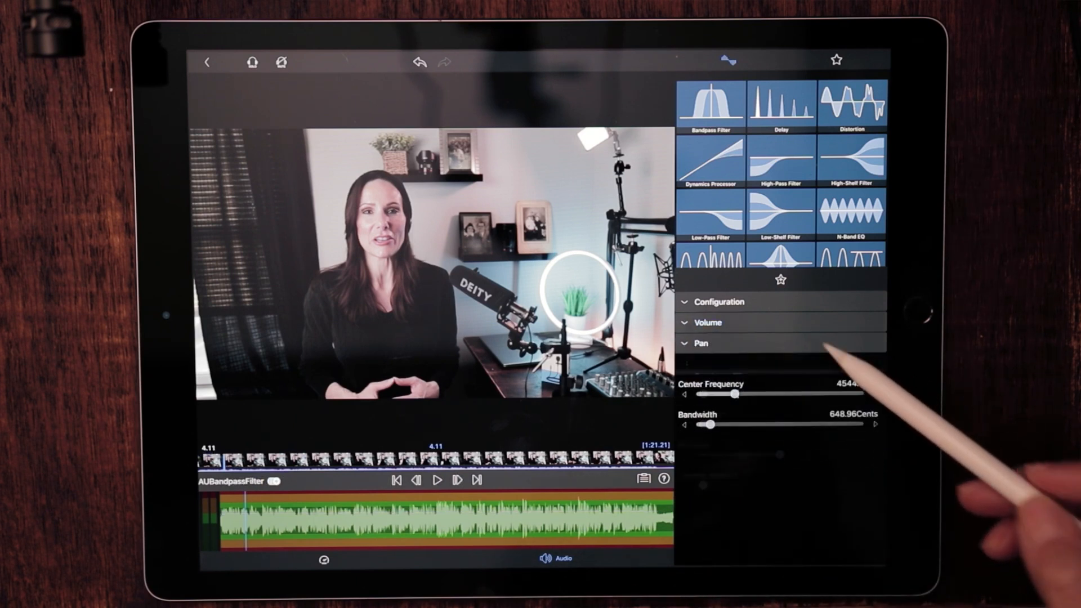
{"action": "left_click", "coordinate": [723, 364]}
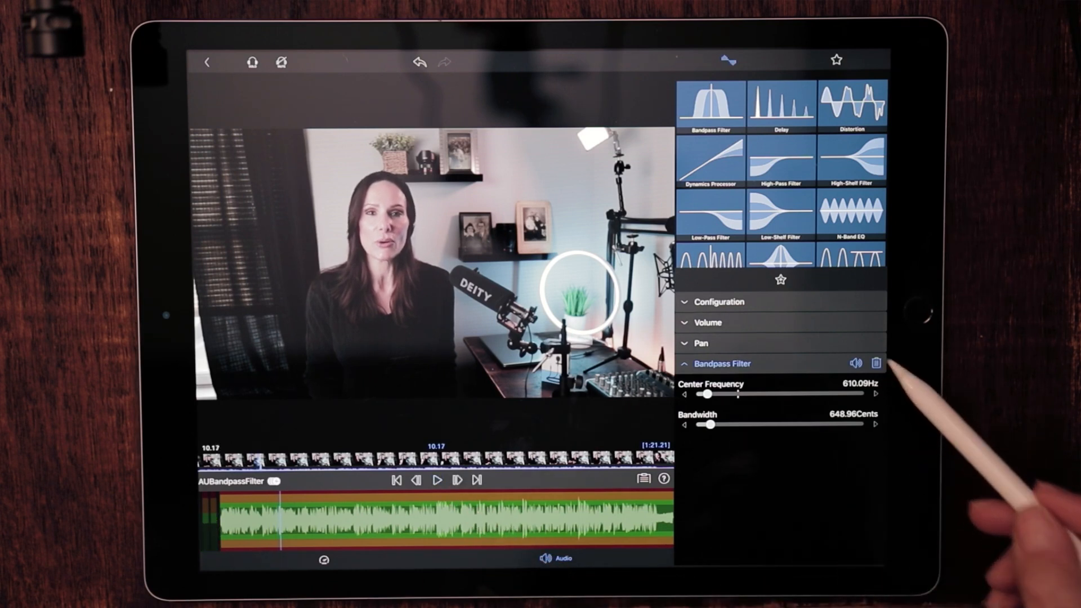
- Remove the Bandpass Filter and add a Delay effect to the clip
{"action": "left_click", "coordinate": [876, 363]}
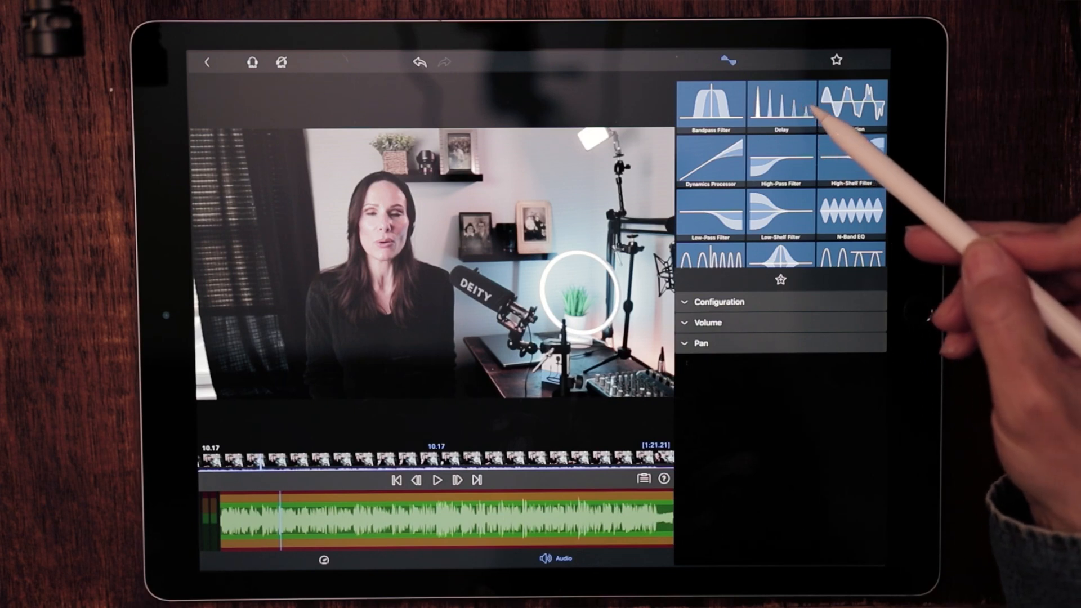
{"action": "left_click", "coordinate": [780, 104]}
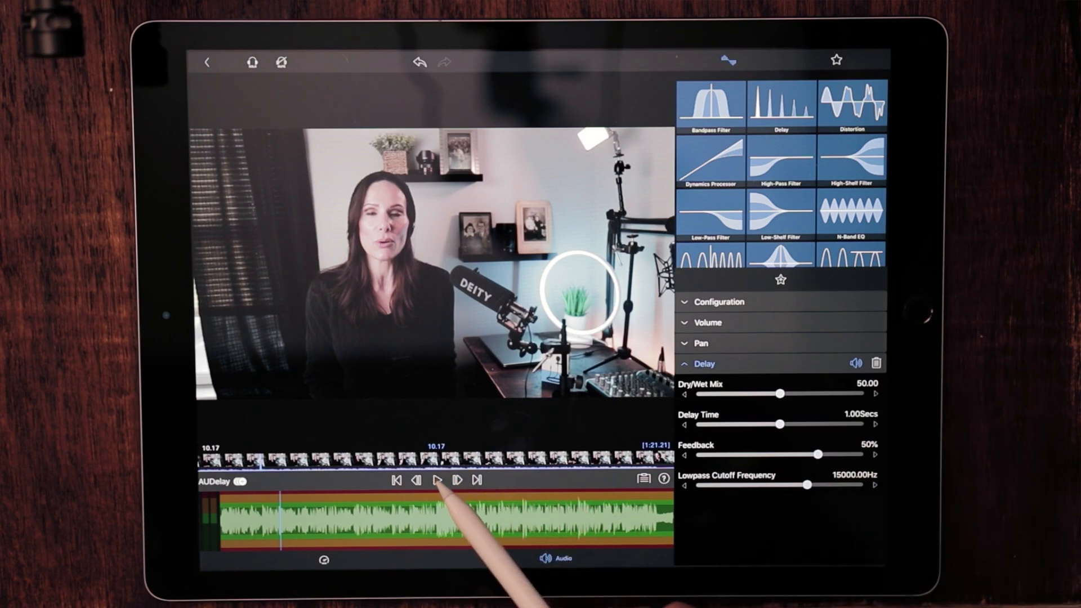
- Preview the delay while lowering dry/wet mix to 1.34 and delay time to 0.09 s
{"action": "left_click", "coordinate": [437, 480]}
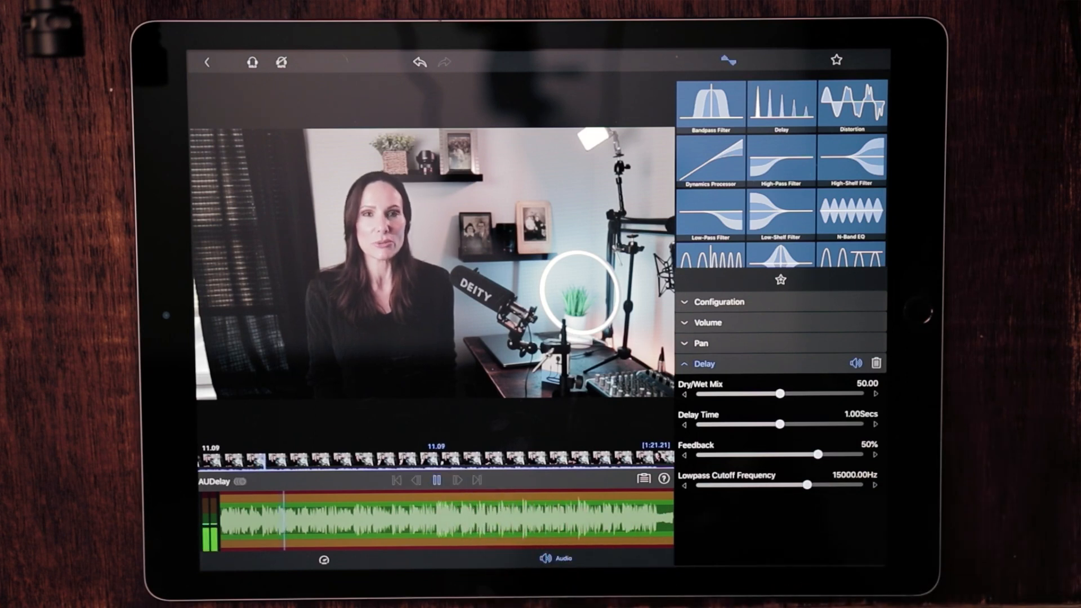
{"action": "left_click", "coordinate": [437, 480]}
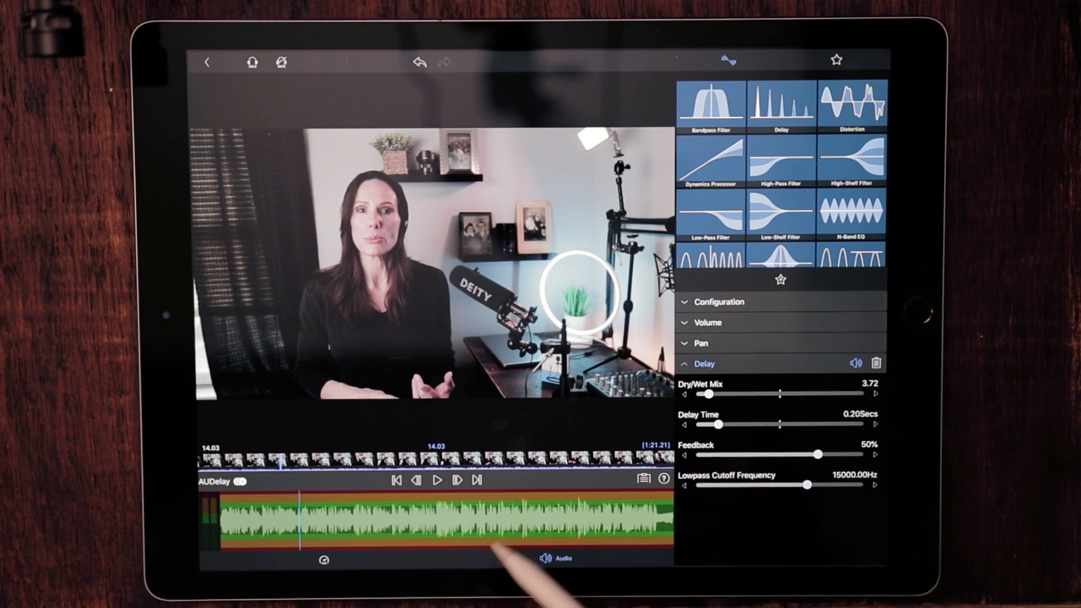
{"action": "left_click", "coordinate": [437, 479]}
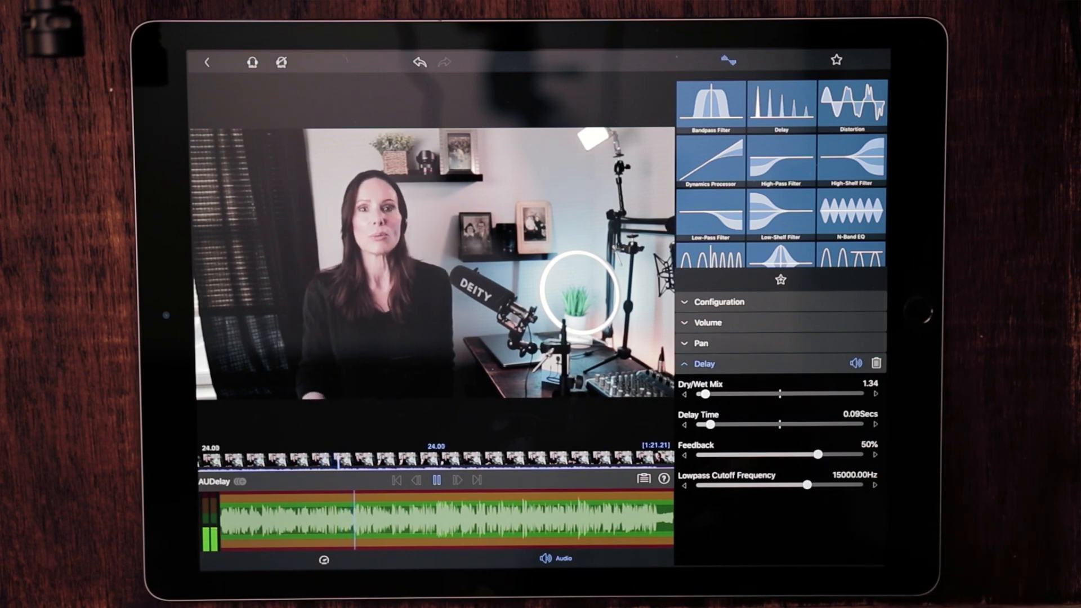
{"action": "left_click", "coordinate": [434, 479]}
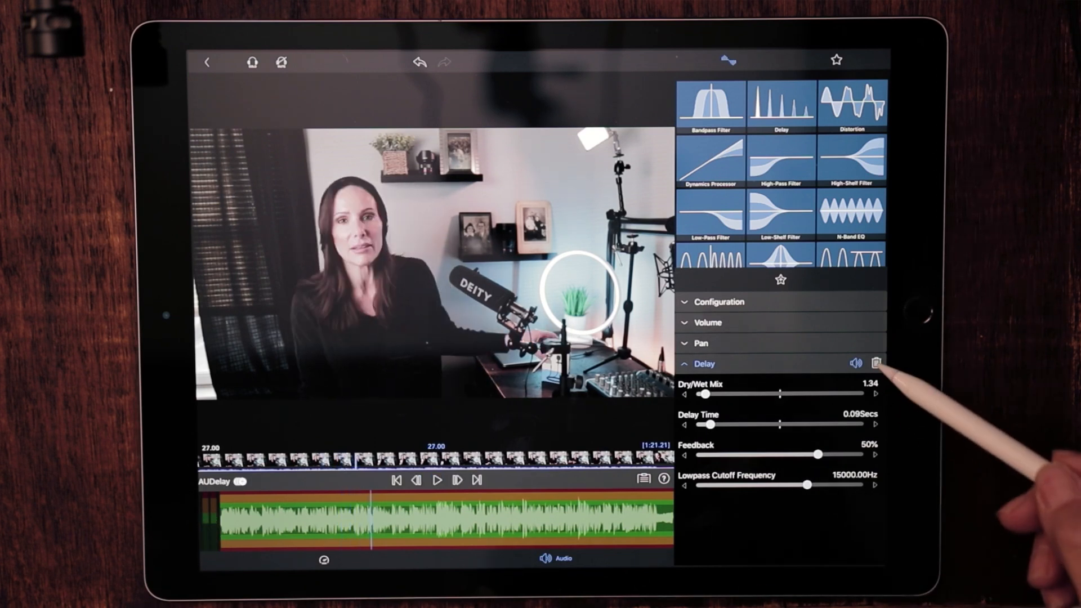
- Remove the Delay, audition a Distortion with the Multi - Cellphone Concert preset, then remove it
{"action": "left_click", "coordinate": [877, 364]}
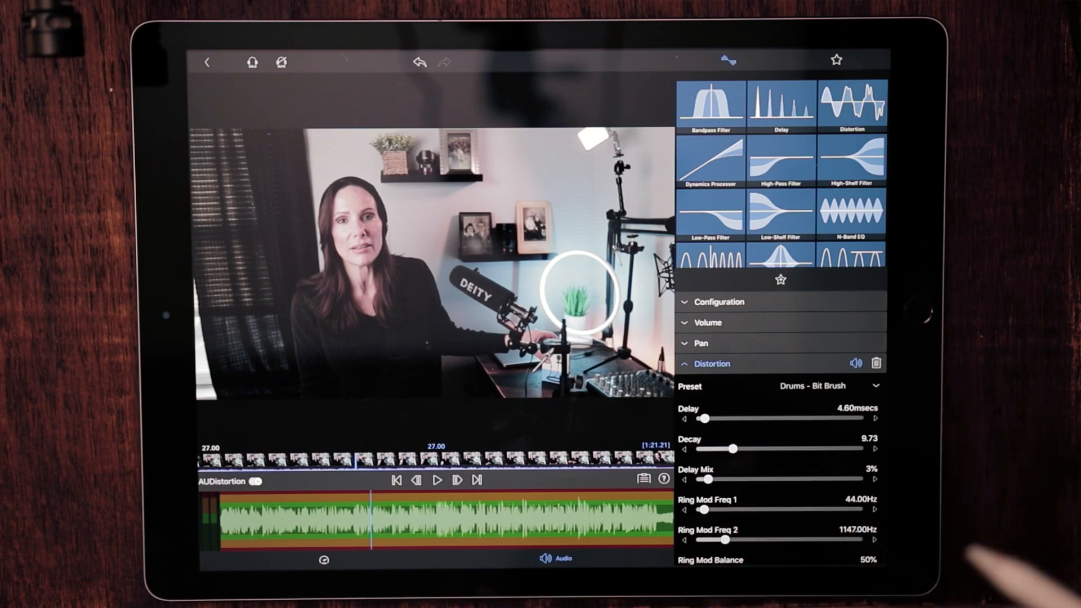
{"action": "mouse_move", "coordinate": [877, 413]}
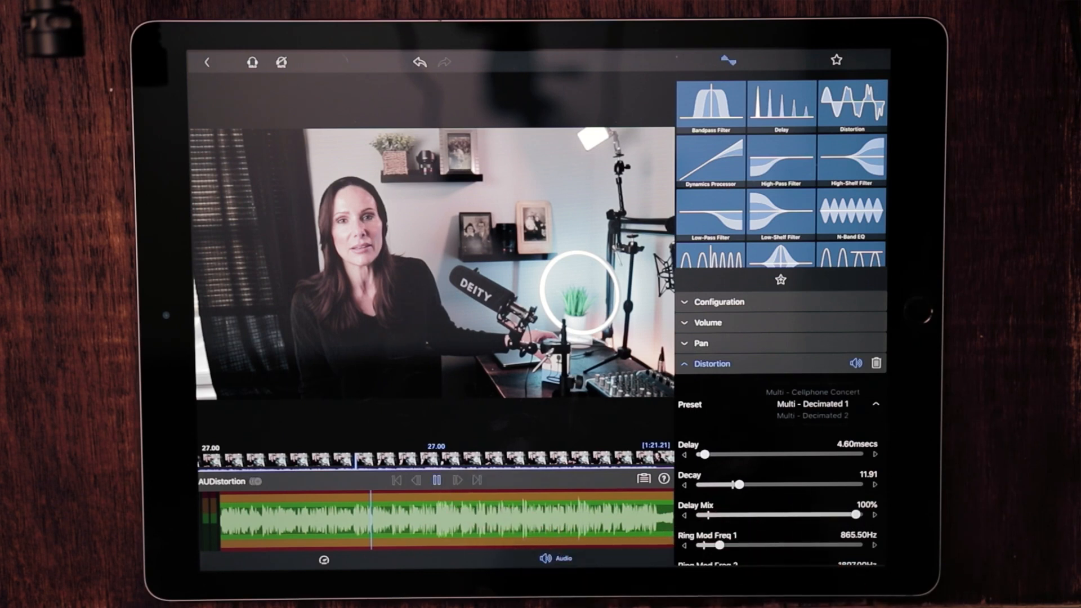
{"action": "left_click", "coordinate": [437, 481]}
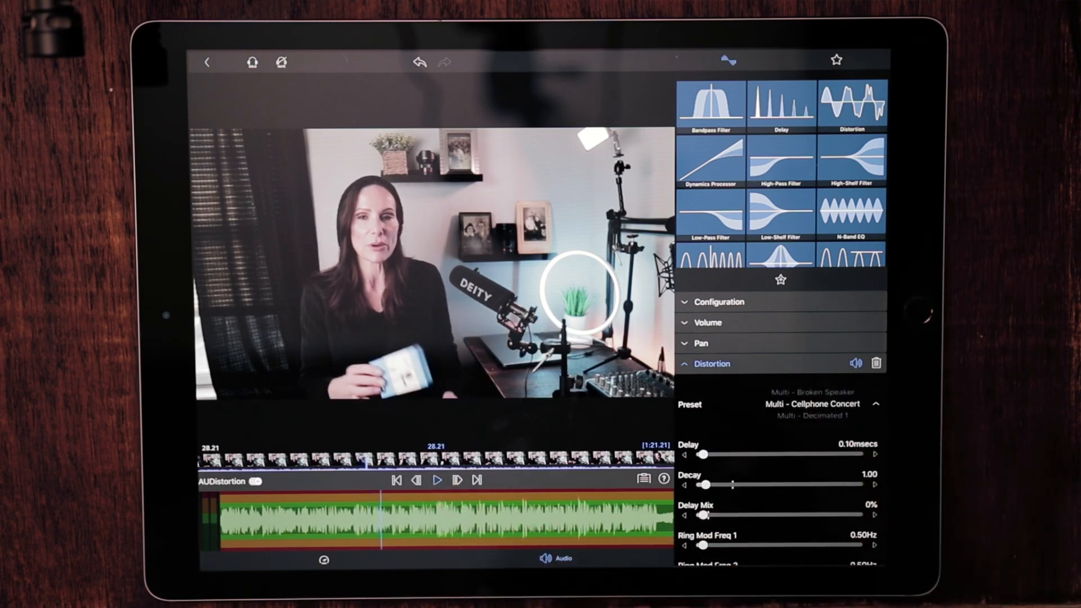
{"action": "left_click", "coordinate": [437, 479]}
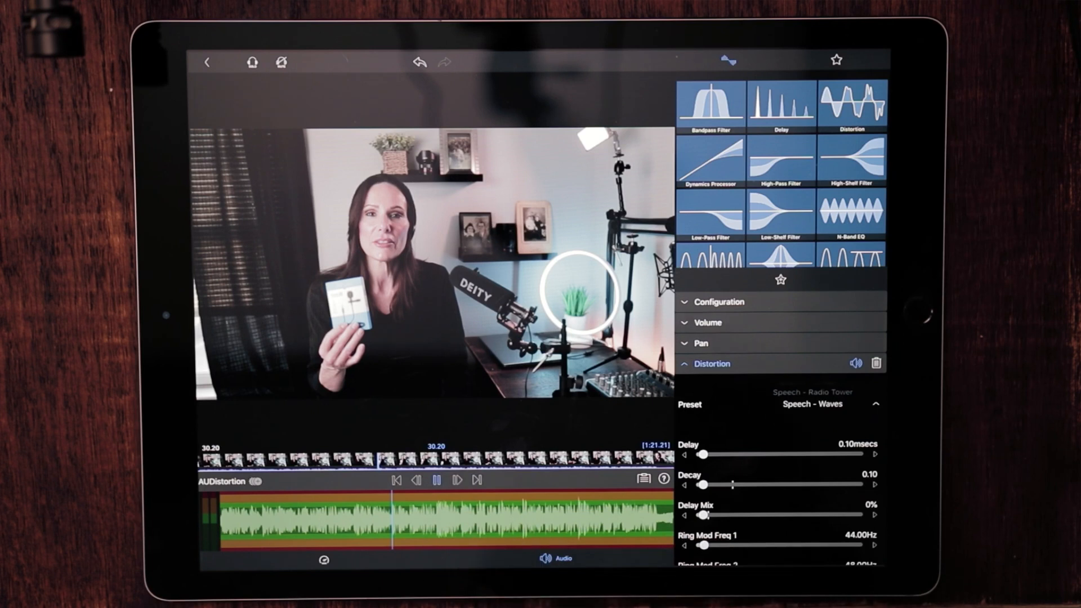
{"action": "left_click", "coordinate": [437, 480]}
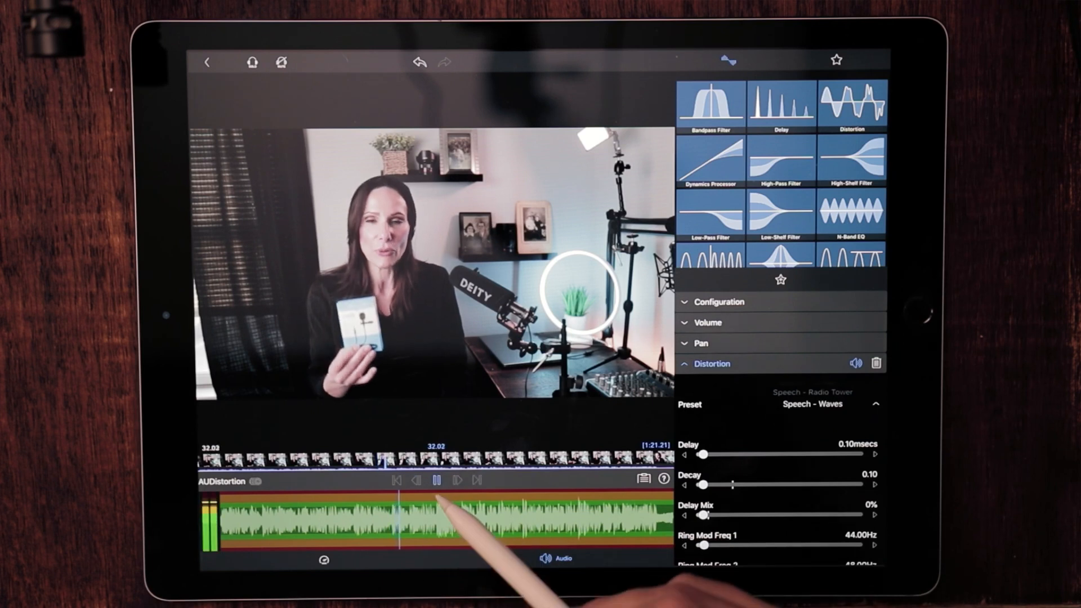
{"action": "left_click", "coordinate": [812, 405]}
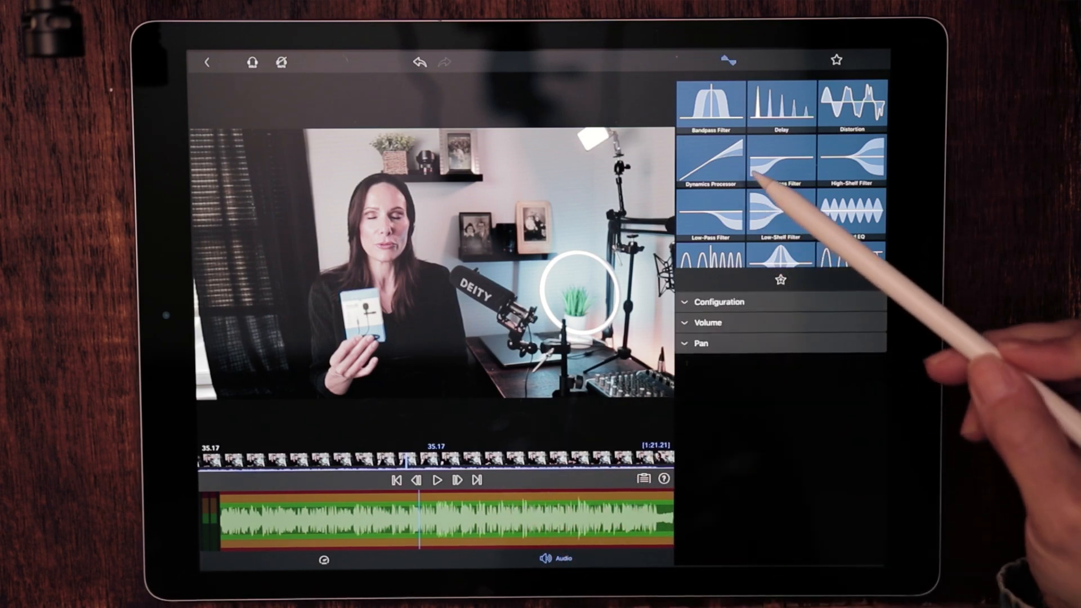
- Add a Dynamics Processor and raise its master gain to about 0.83 dB, customizing the preset
{"action": "left_click", "coordinate": [711, 160]}
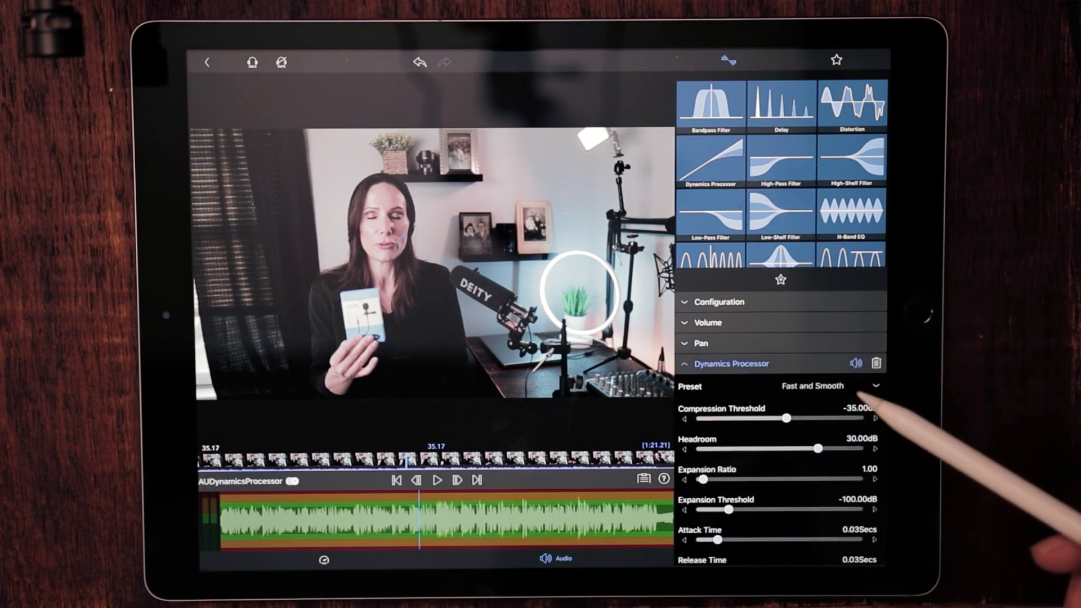
{"action": "mouse_move", "coordinate": [848, 496]}
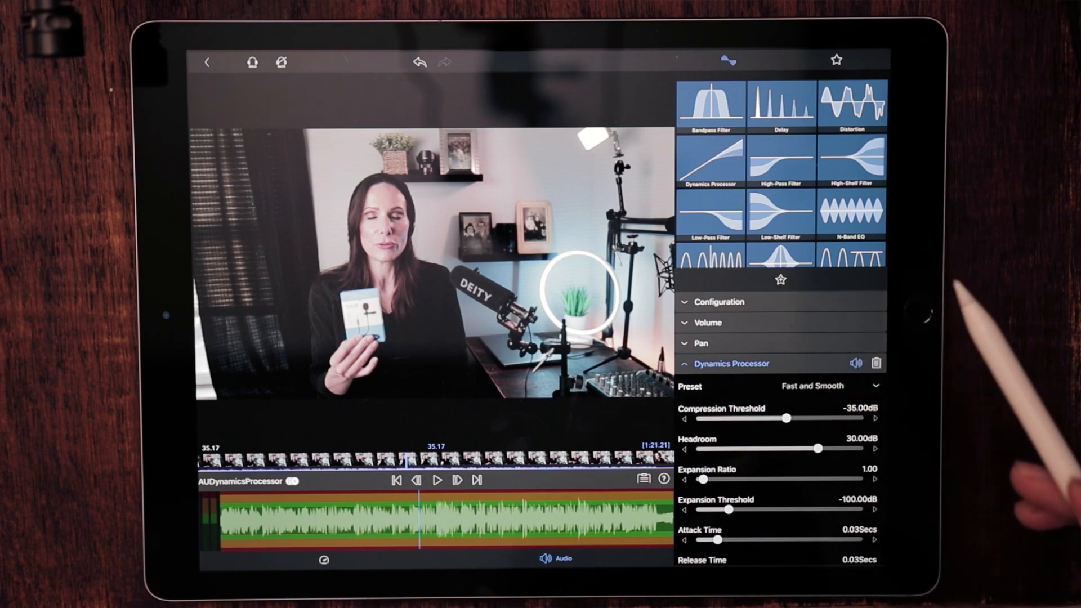
{"action": "scroll", "scroll_direction": "down", "scroll_amount": 3}
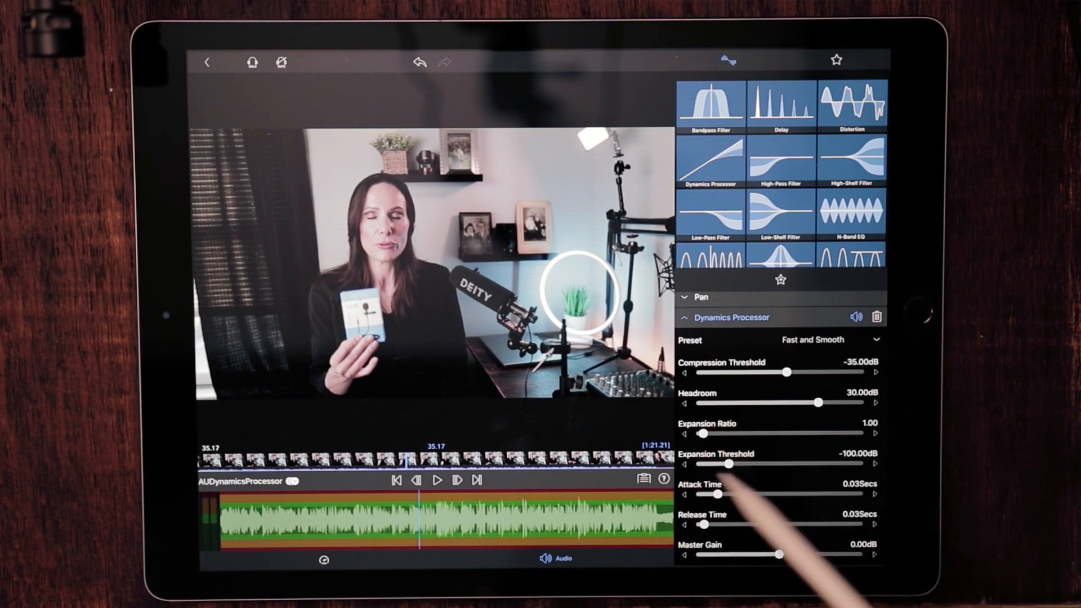
{"action": "left_click", "coordinate": [437, 480]}
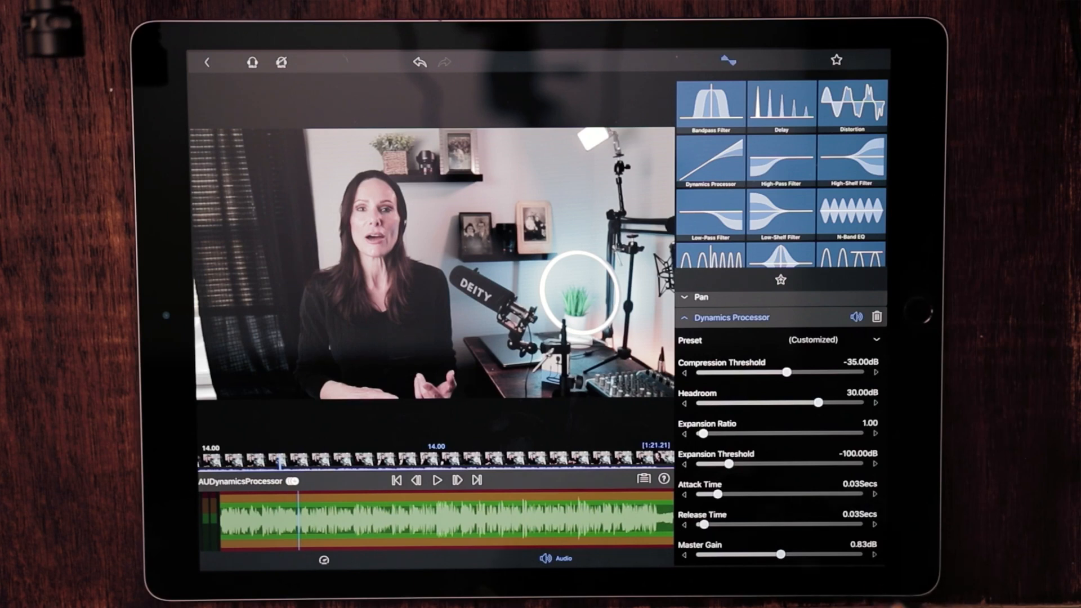
{"action": "mouse_move", "coordinate": [938, 517]}
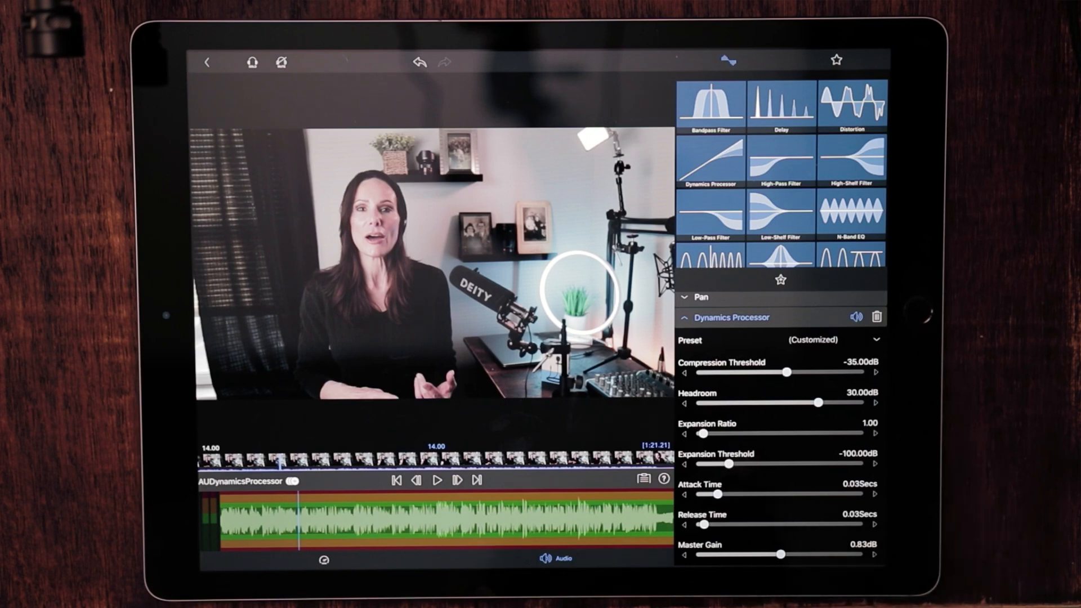
{"action": "mouse_move", "coordinate": [817, 597]}
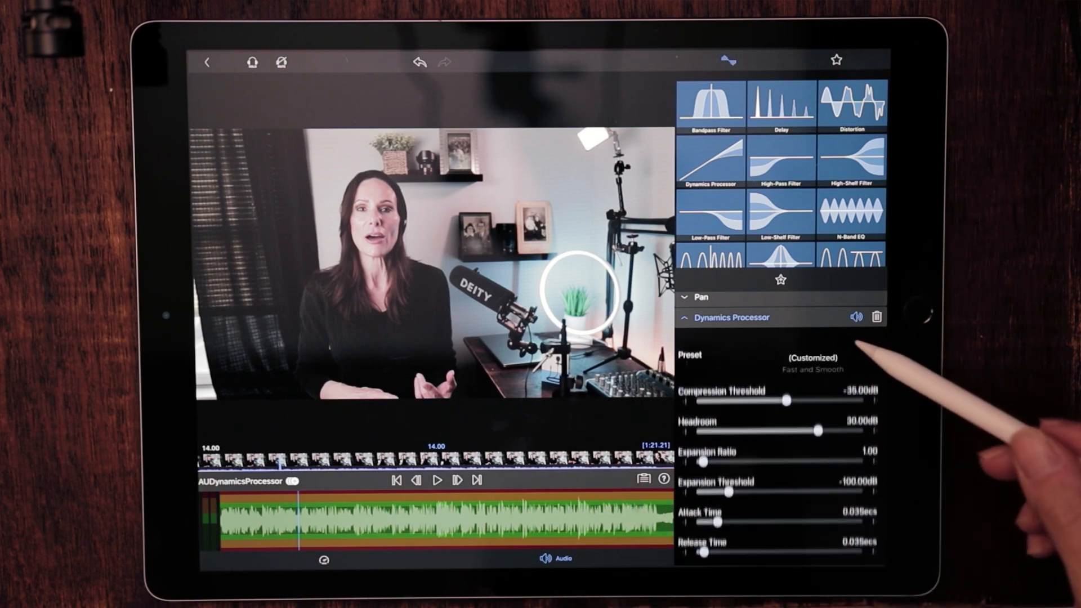
- Set the Dynamics Processor to the Hard Gate preset and preview the gated audio
{"action": "left_click", "coordinate": [812, 358]}
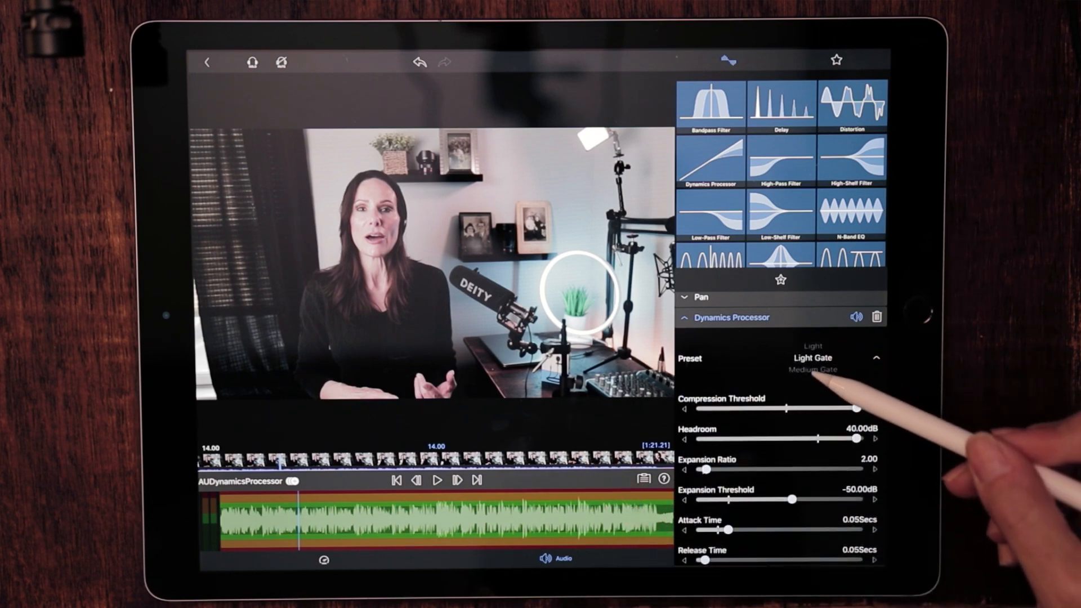
{"action": "left_click", "coordinate": [812, 357]}
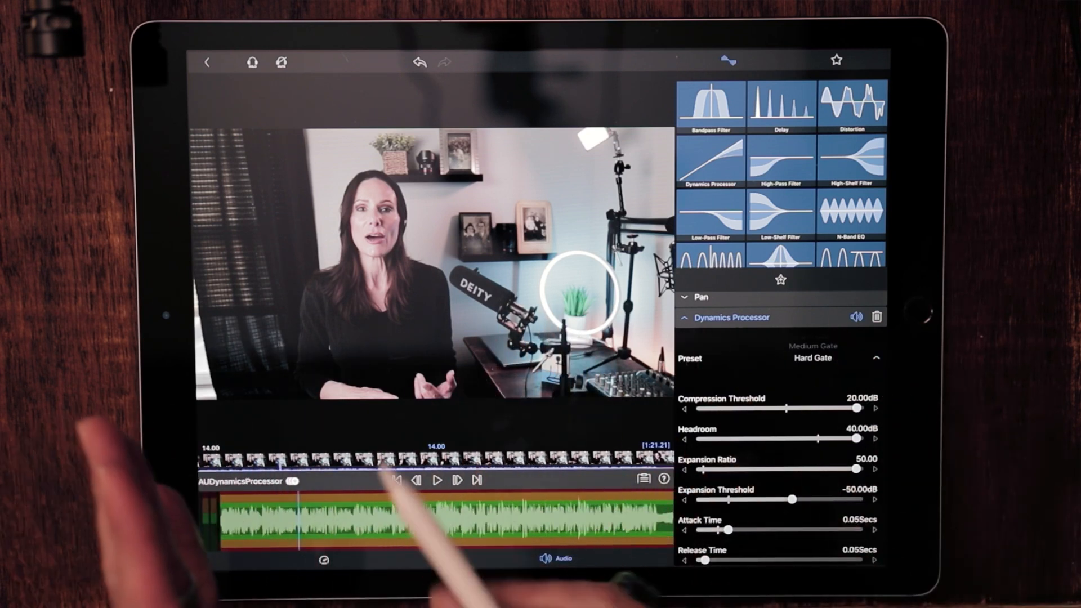
{"action": "mouse_move", "coordinate": [344, 497]}
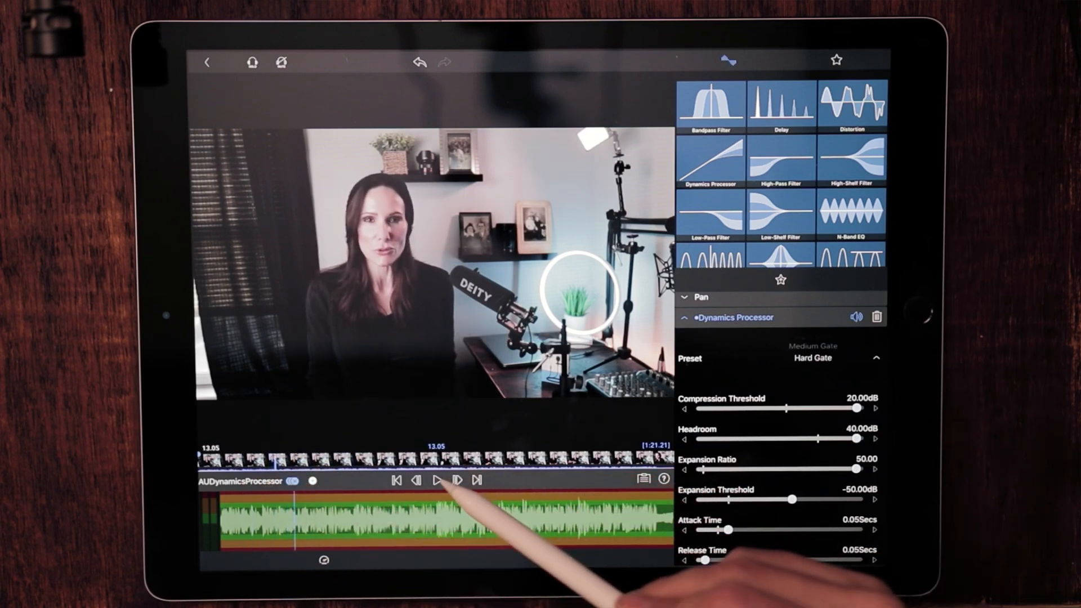
{"action": "left_click", "coordinate": [438, 480]}
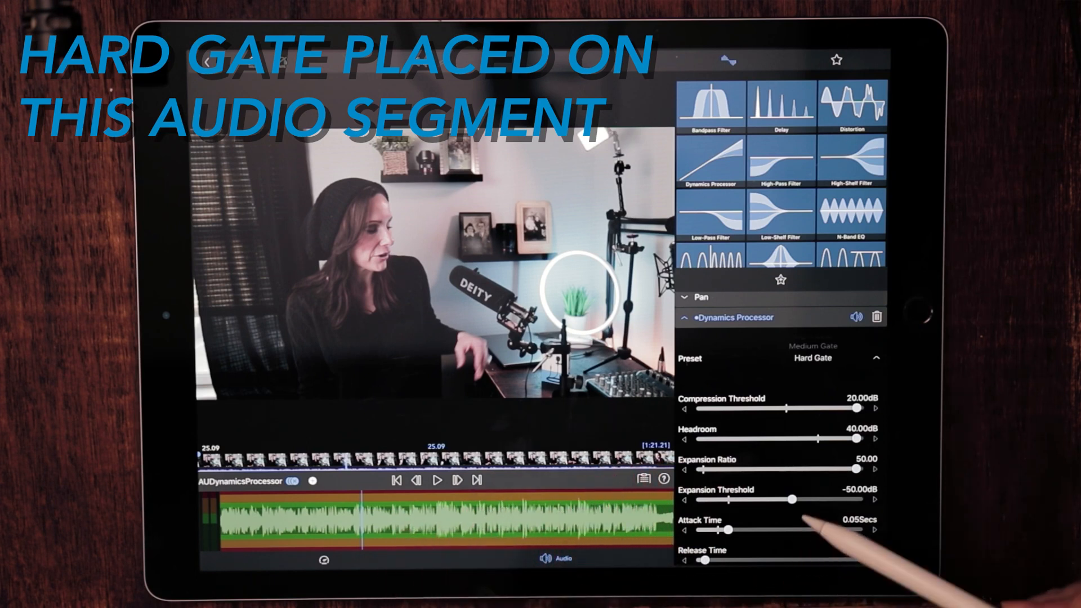
{"action": "scroll", "scroll_direction": "down", "scroll_amount": 3}
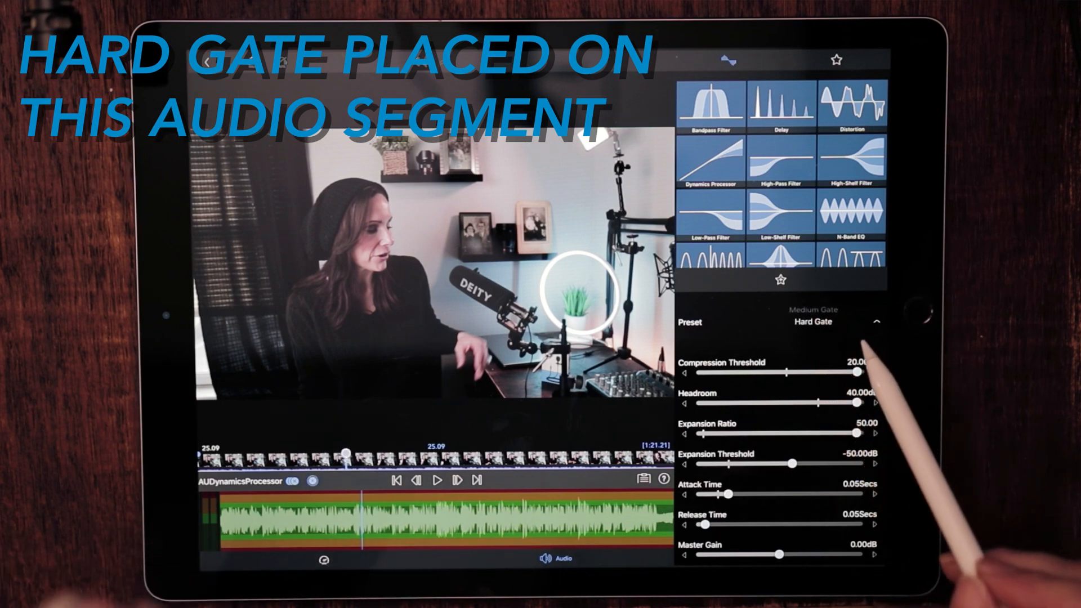
- Try the Medium and Light Gate presets, then remove the Dynamics Processor
{"action": "left_click", "coordinate": [814, 322]}
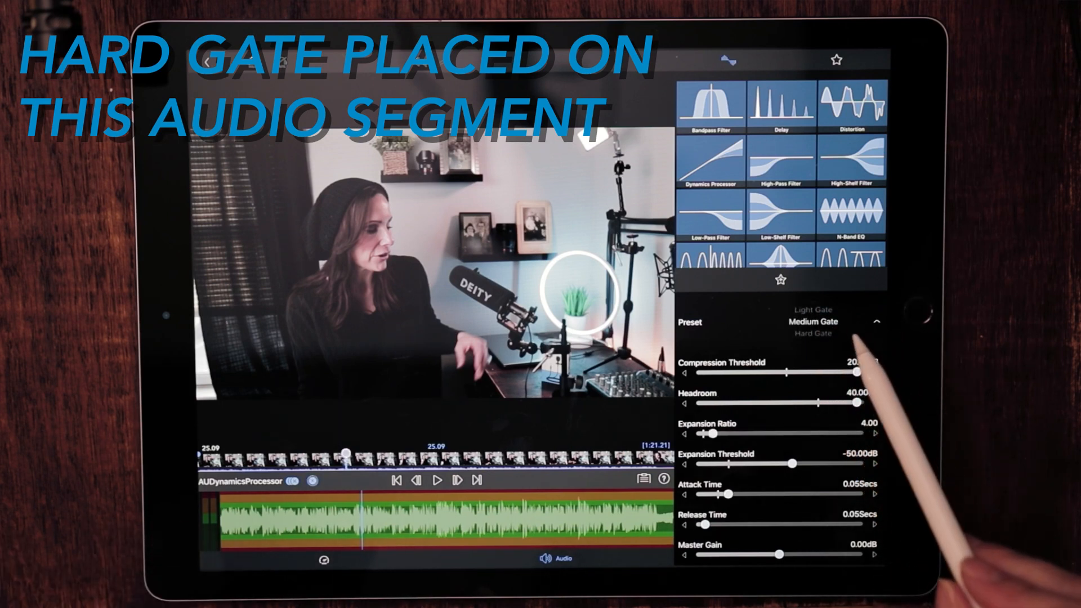
{"action": "left_click", "coordinate": [812, 310]}
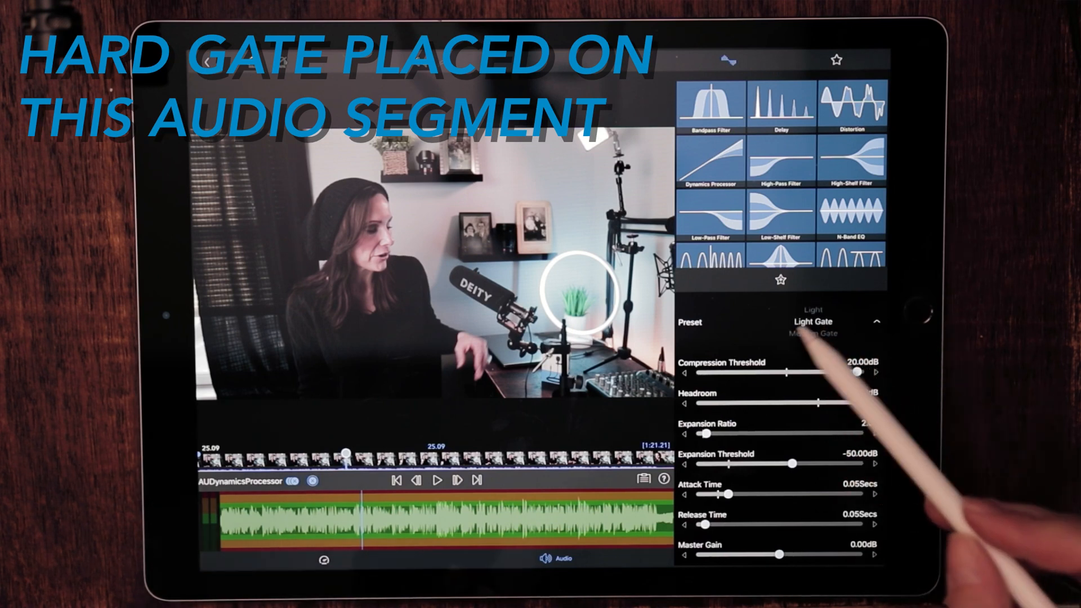
{"action": "left_click", "coordinate": [813, 323]}
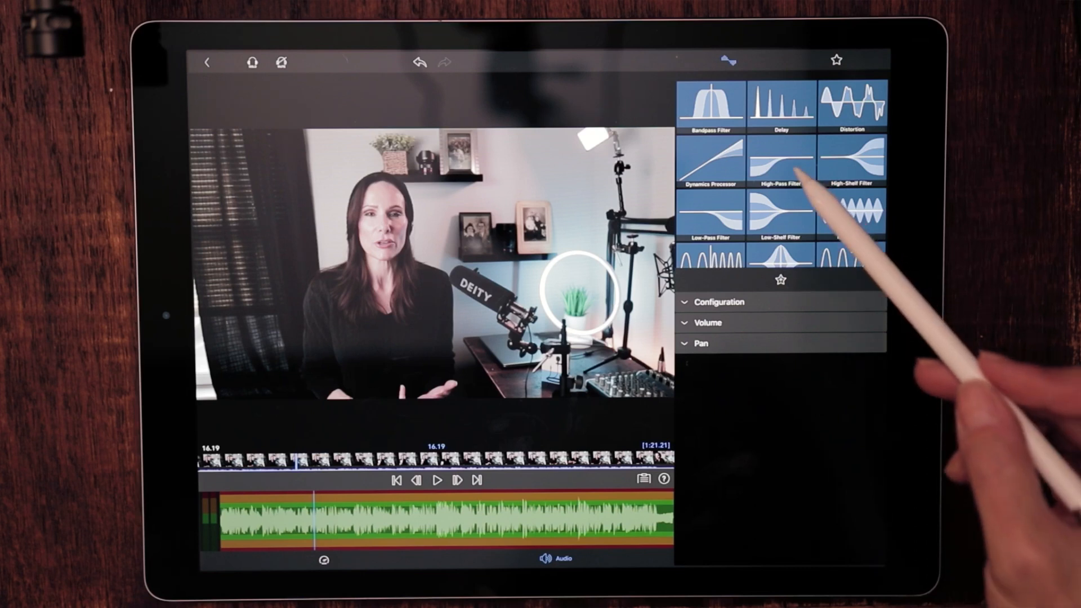
- Add a High-Pass Filter at about 1224 Hz cutoff and 23.66 dB resonance, previewing the result
{"action": "left_click", "coordinate": [779, 162]}
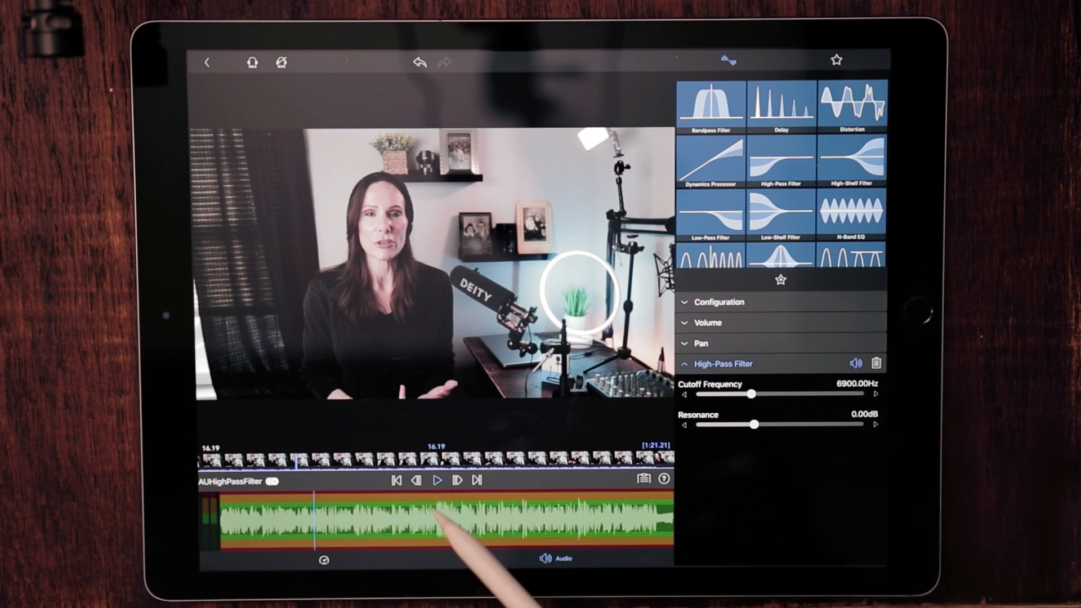
{"action": "left_click", "coordinate": [435, 480]}
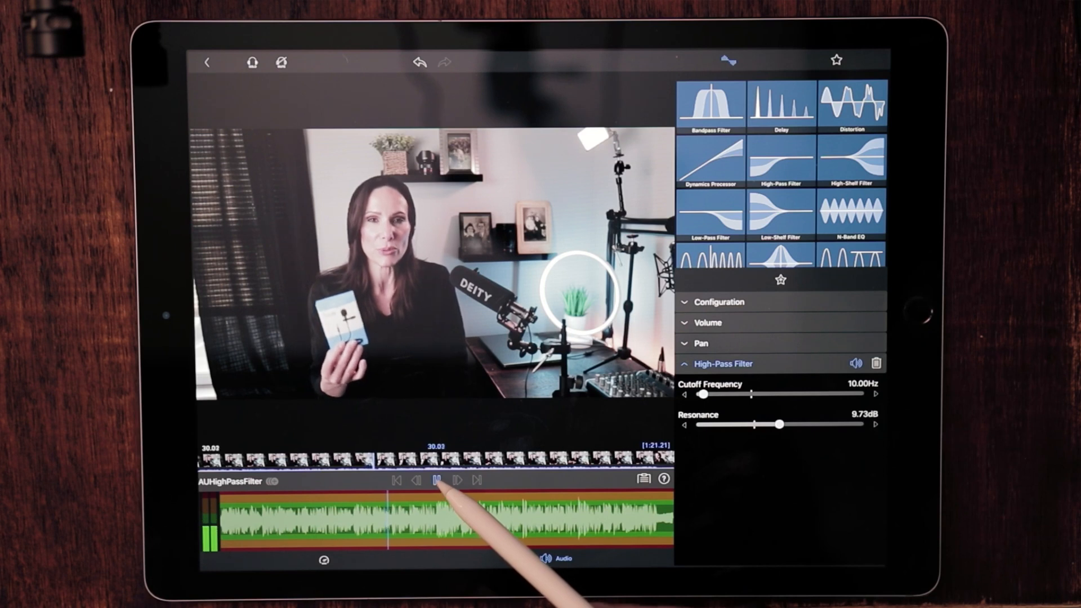
{"action": "left_click", "coordinate": [435, 480]}
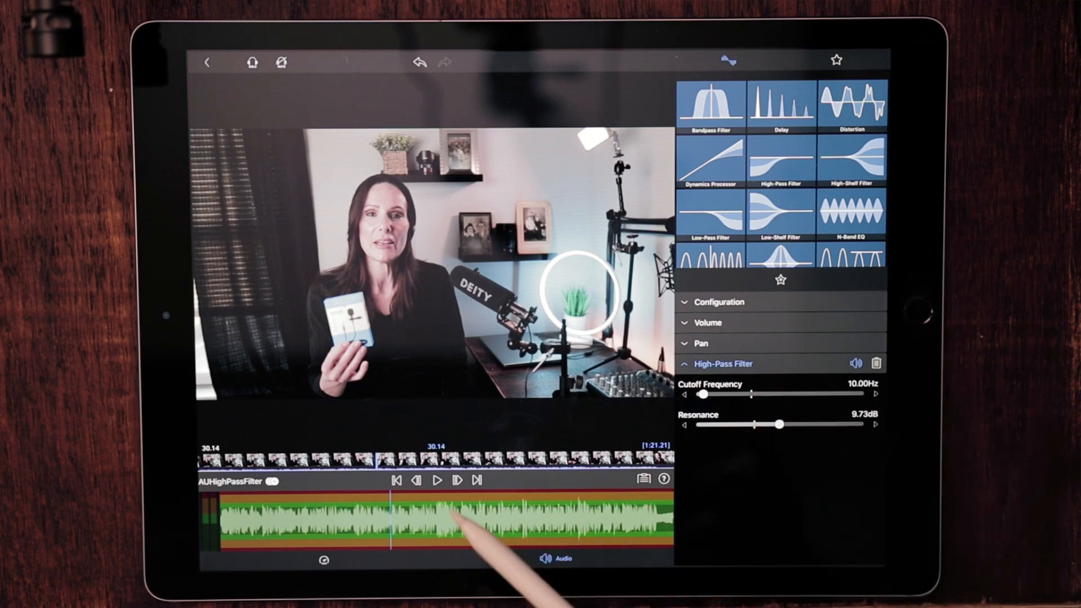
{"action": "left_click", "coordinate": [437, 480]}
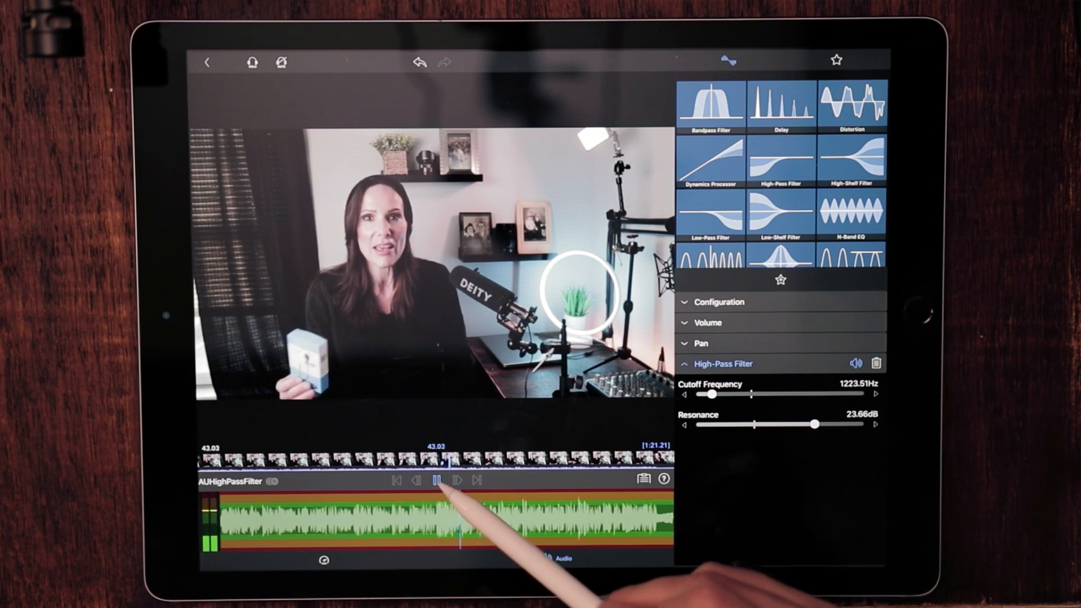
{"action": "left_click", "coordinate": [438, 481]}
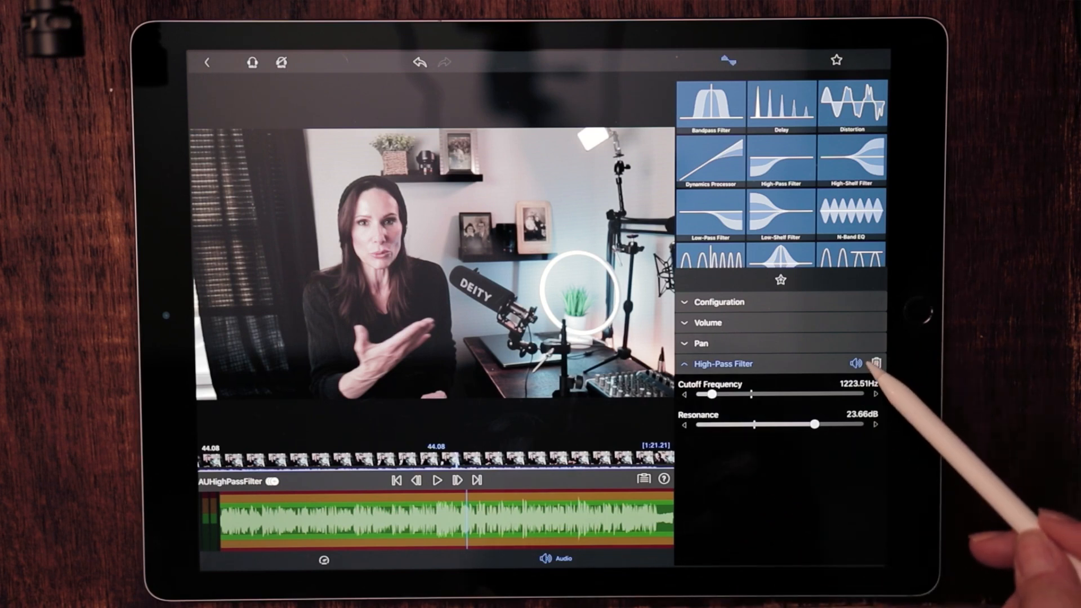
- Replace the High-Pass Filter with a High-Shelf Filter at 10000 Hz cutoff and 0 dB gain
{"action": "left_click", "coordinate": [876, 364]}
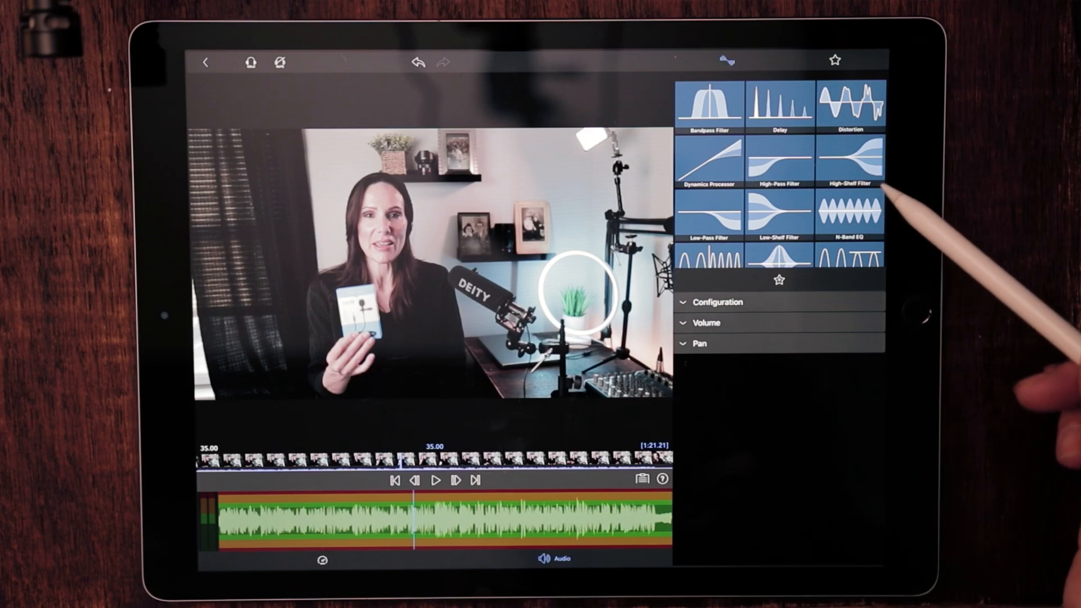
{"action": "left_click", "coordinate": [852, 160]}
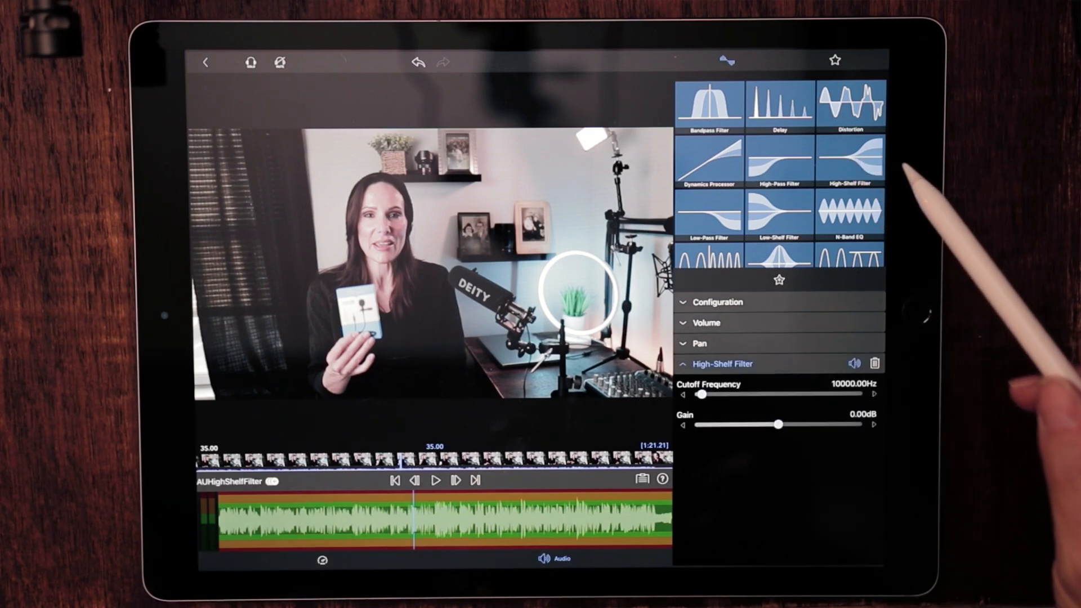
{"action": "mouse_move", "coordinate": [813, 324]}
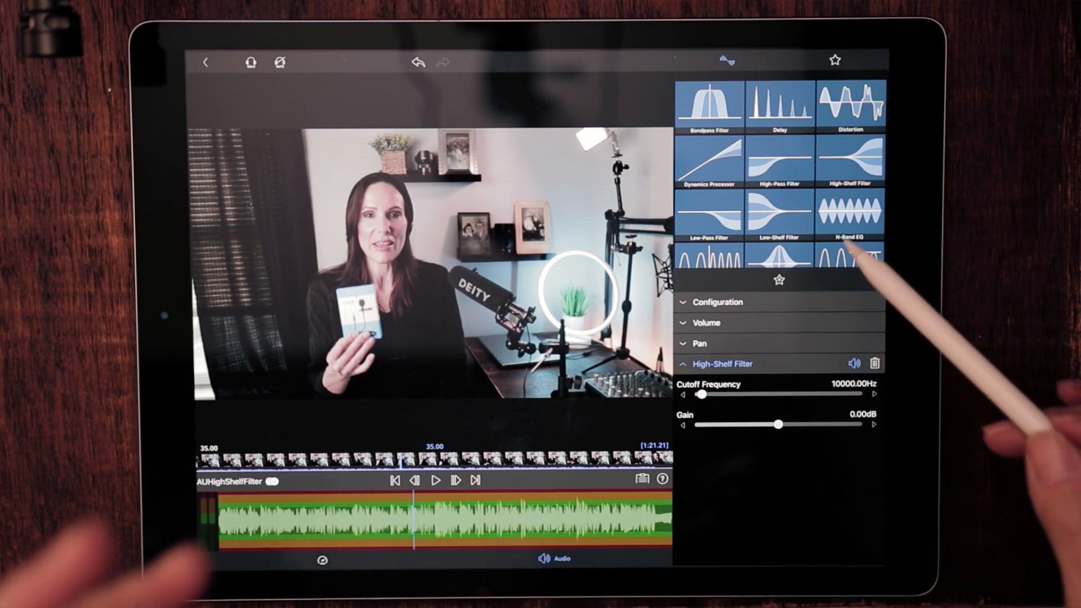
{"action": "mouse_move", "coordinate": [813, 227]}
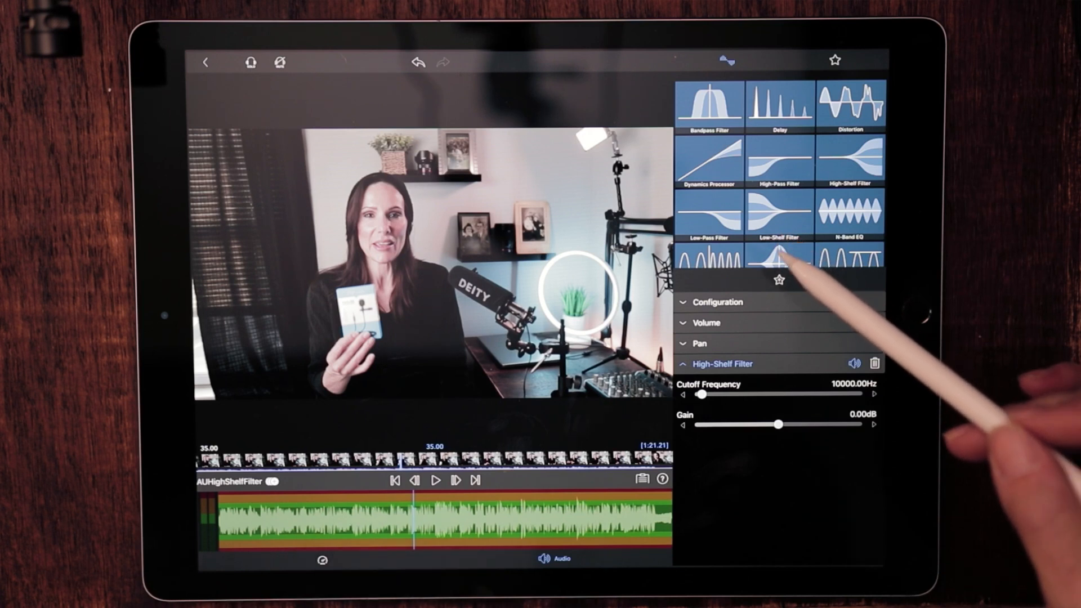
{"action": "mouse_move", "coordinate": [861, 207]}
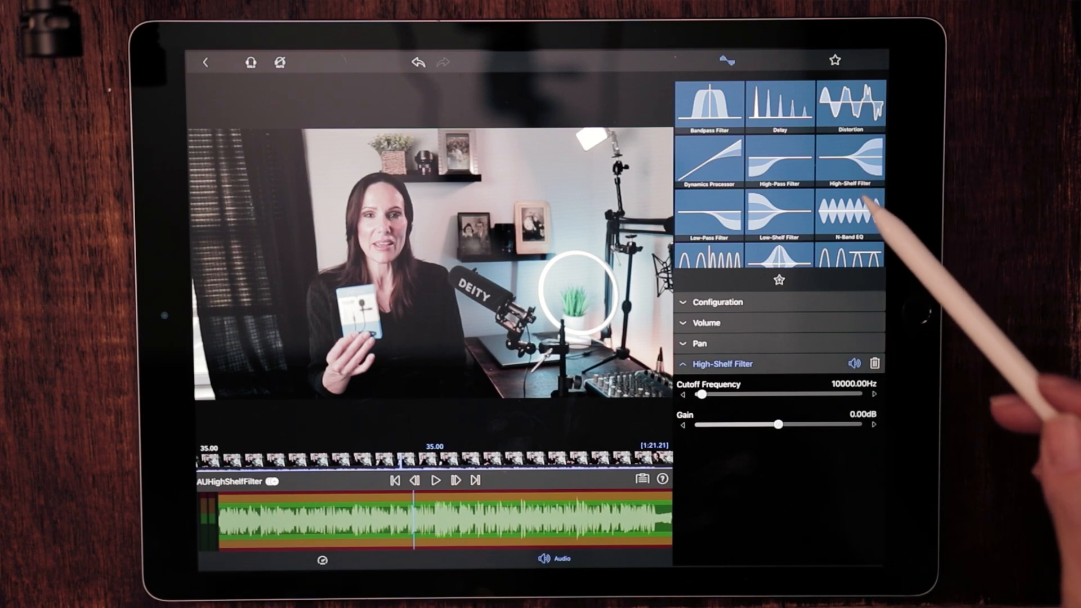
{"action": "mouse_move", "coordinate": [868, 179]}
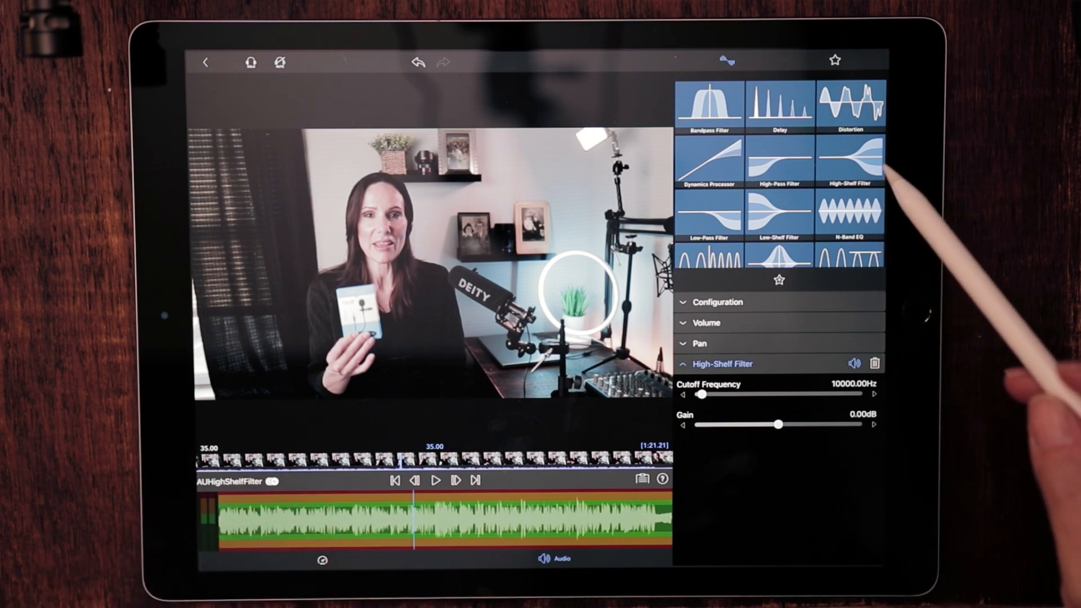
{"action": "mouse_move", "coordinate": [828, 311]}
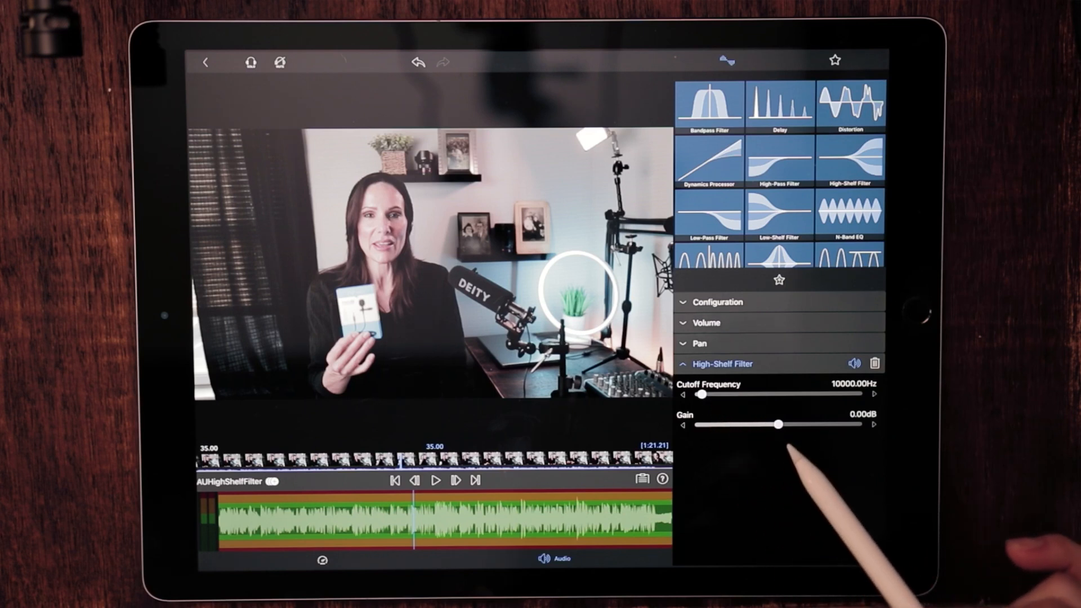
{"action": "left_click", "coordinate": [778, 158]}
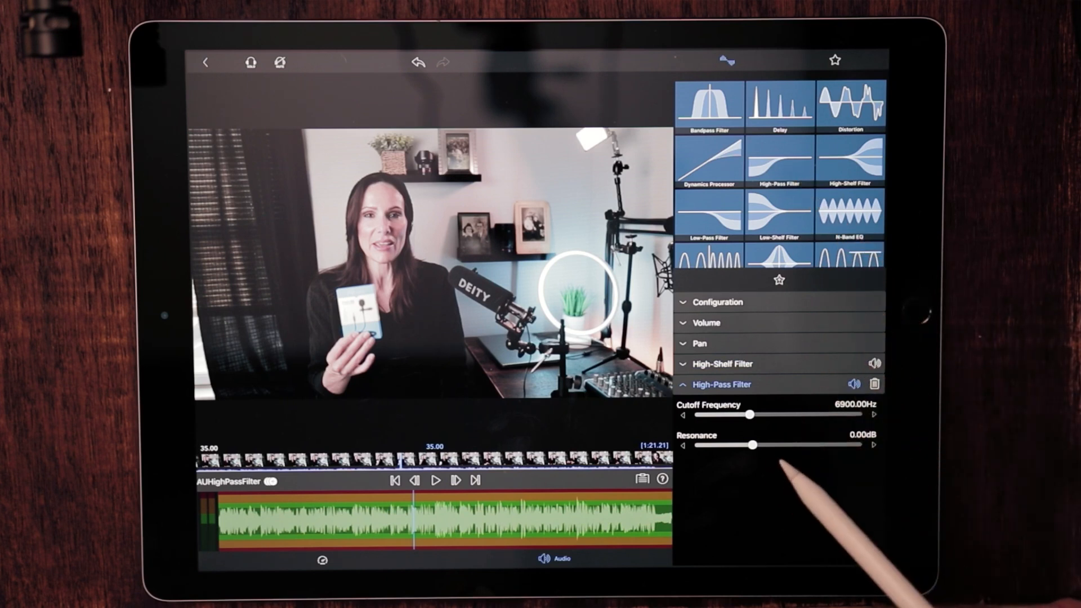
{"action": "mouse_move", "coordinate": [751, 483]}
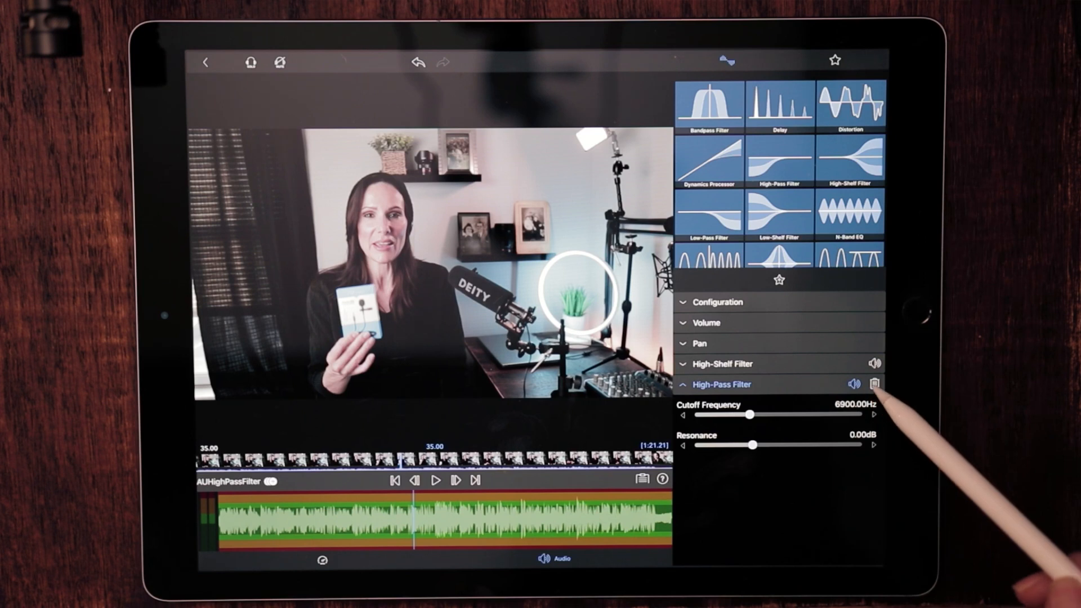
{"action": "left_click", "coordinate": [874, 384]}
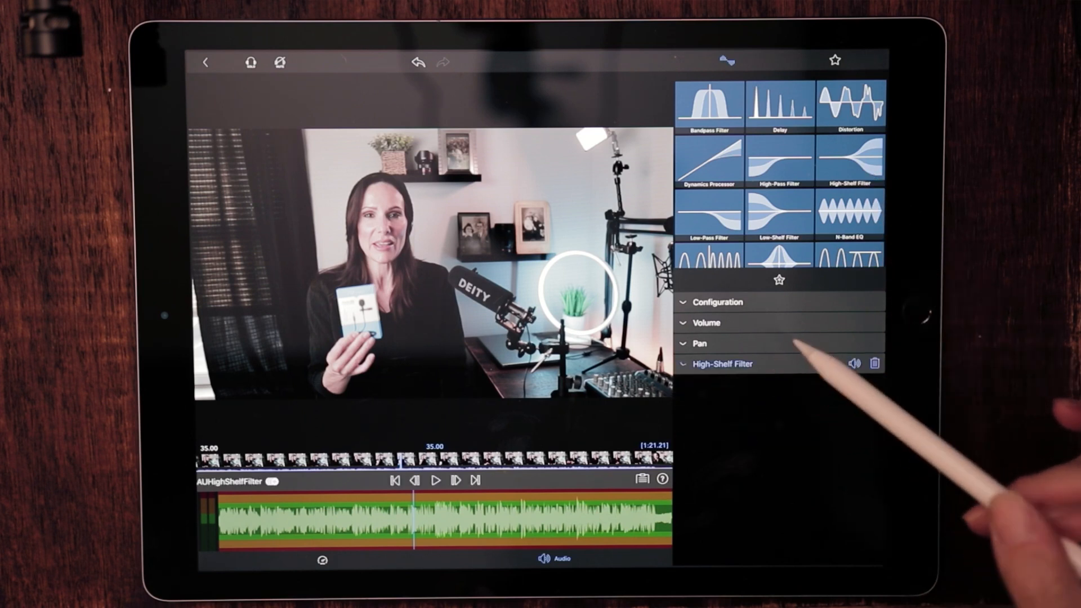
- Boost the High-Shelf Filter to 17.26 dB at about 11104 Hz, preview it, then remove it
{"action": "left_click", "coordinate": [723, 364]}
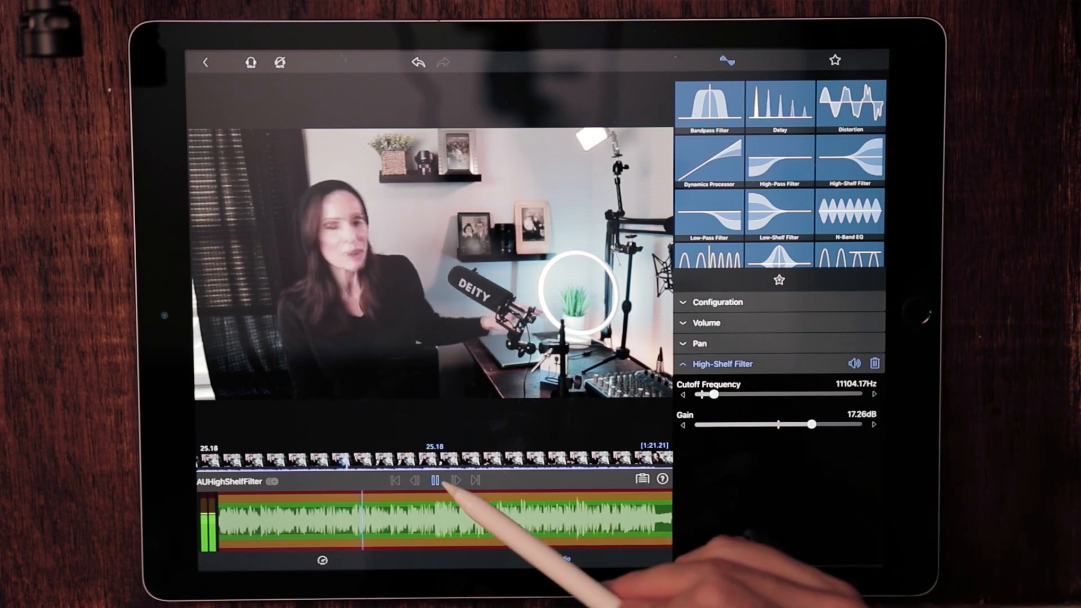
{"action": "left_click", "coordinate": [438, 481]}
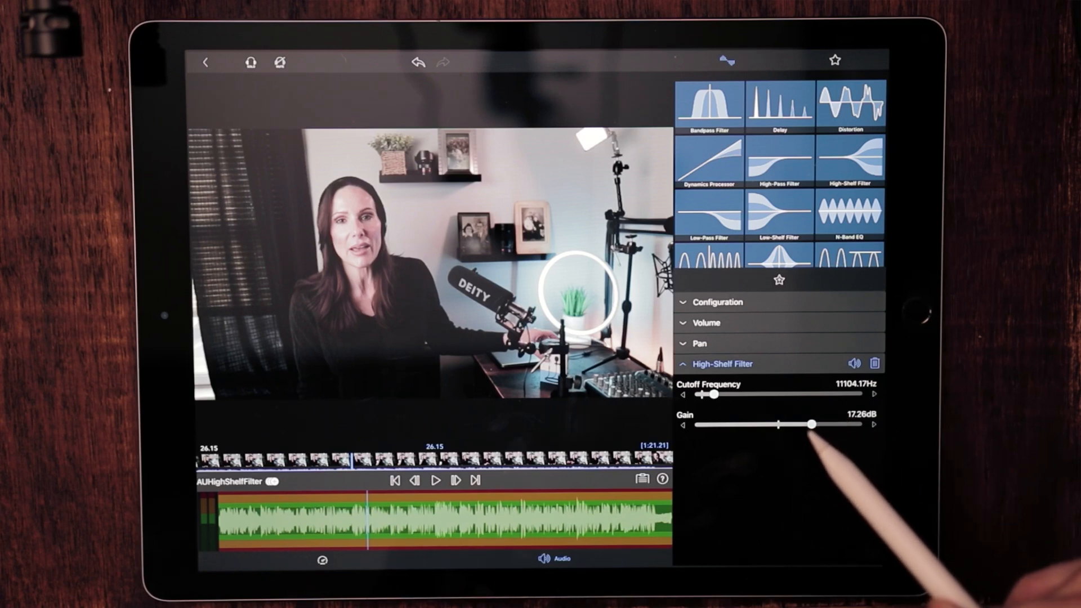
{"action": "mouse_move", "coordinate": [813, 428]}
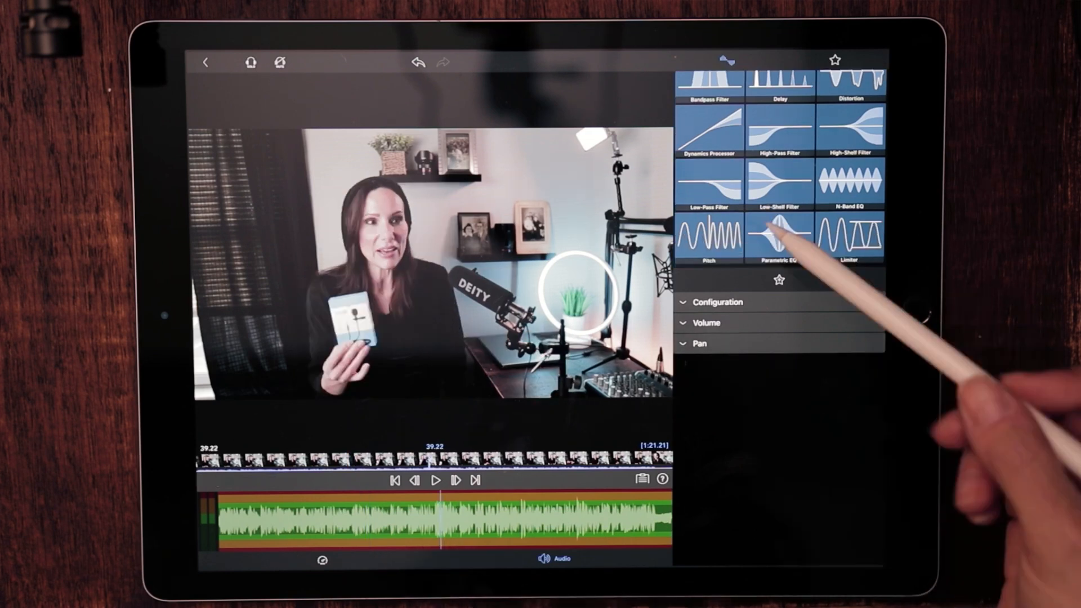
{"action": "mouse_move", "coordinate": [711, 192]}
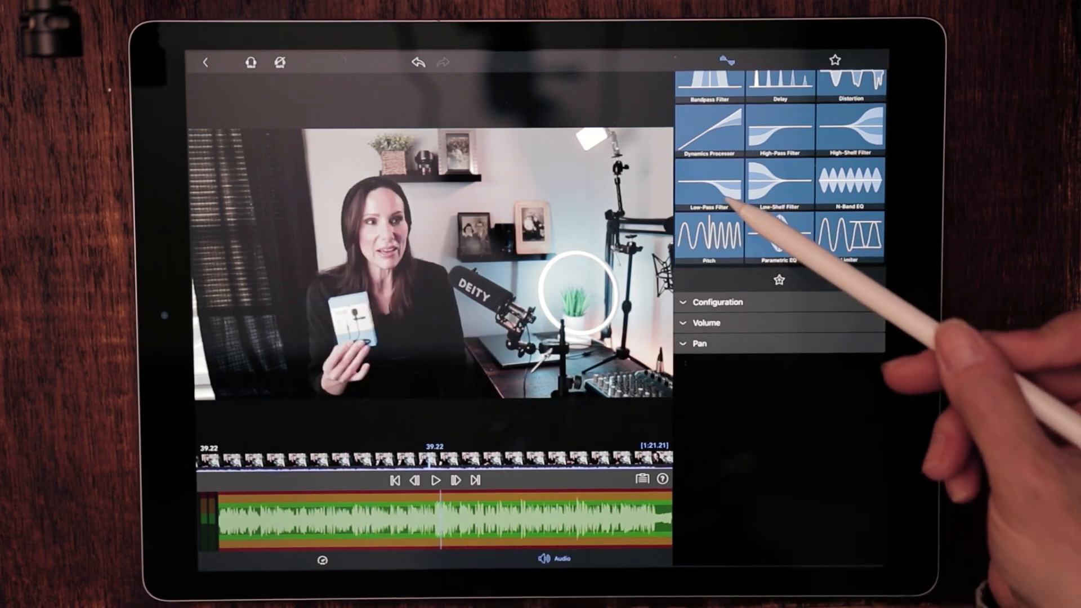
- Try a Low-Pass Filter around 5562 Hz cutoff and 3.48 dB resonance during playback, then delete it
{"action": "left_click", "coordinate": [708, 195]}
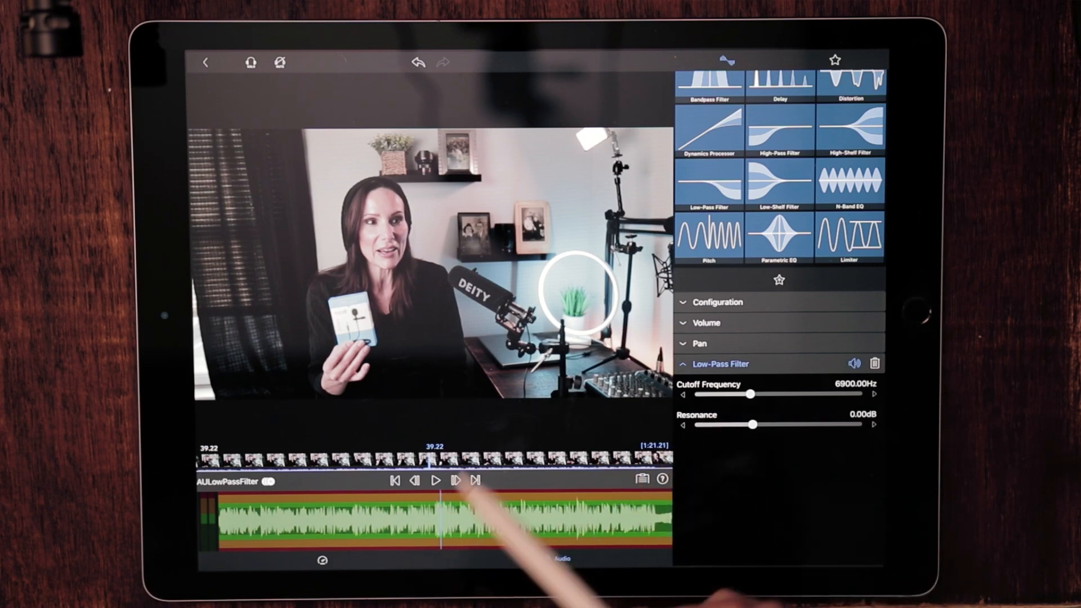
{"action": "left_click", "coordinate": [436, 479]}
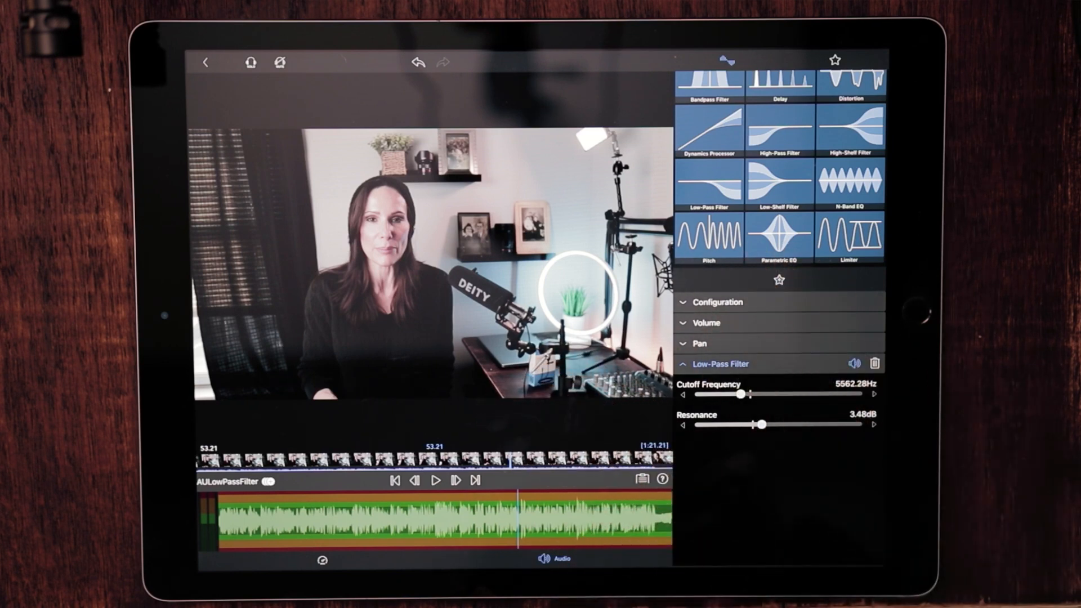
{"action": "left_click", "coordinate": [720, 364]}
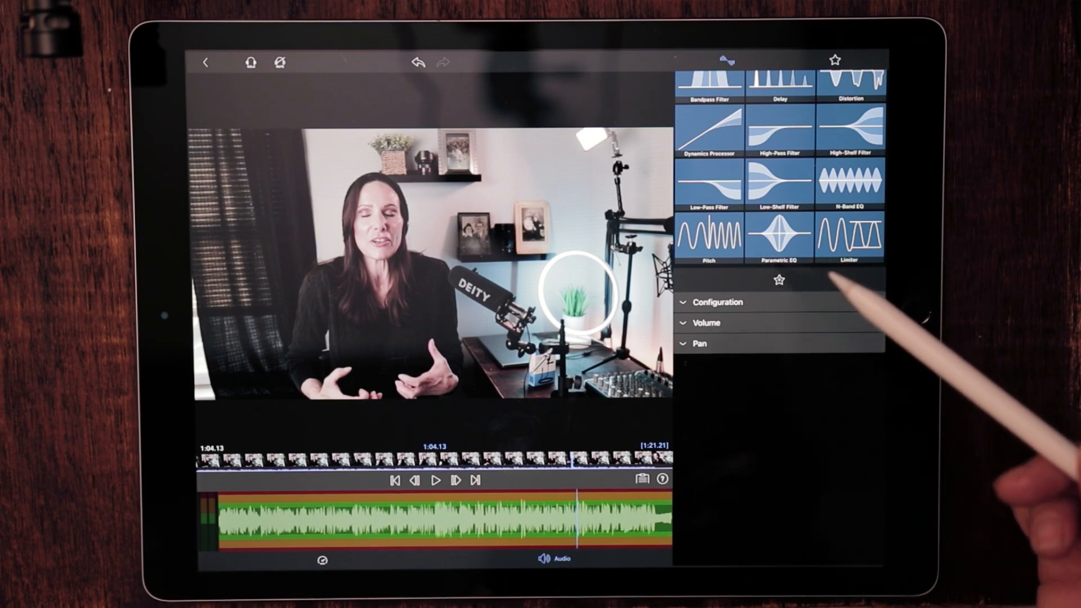
{"action": "mouse_move", "coordinate": [737, 327]}
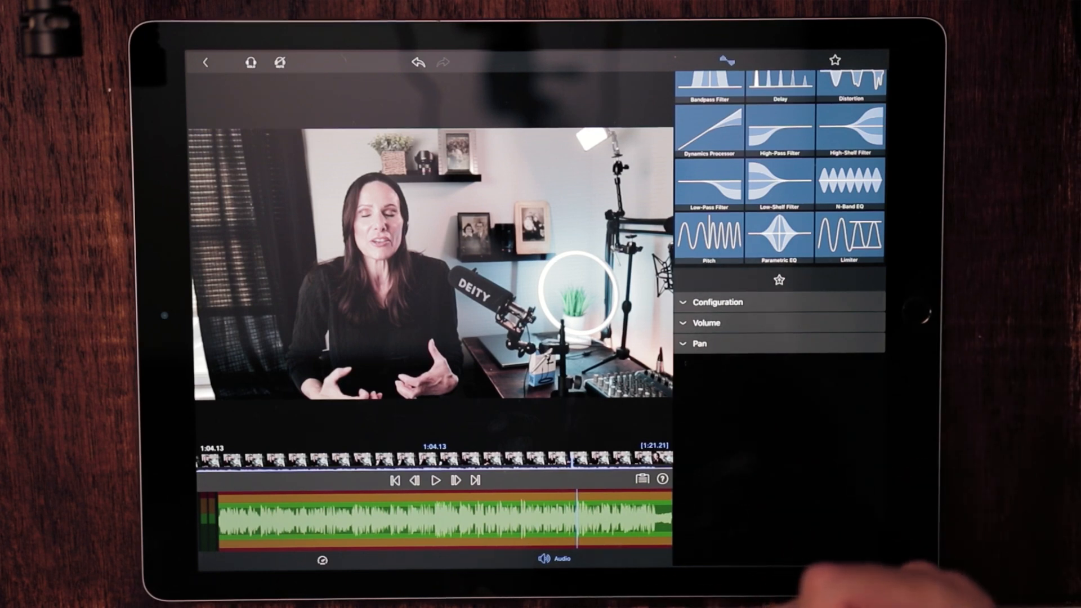
{"action": "mouse_move", "coordinate": [965, 539]}
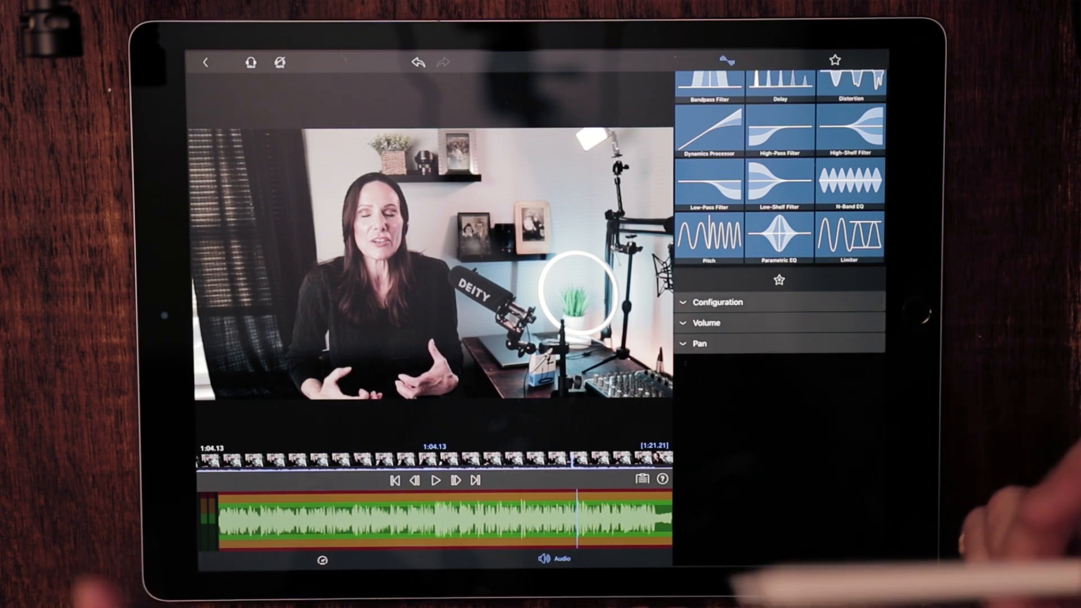
- Add a Low-Shelf Filter at its default 80 Hz cutoff and 0 dB gain
{"action": "left_click", "coordinate": [777, 188]}
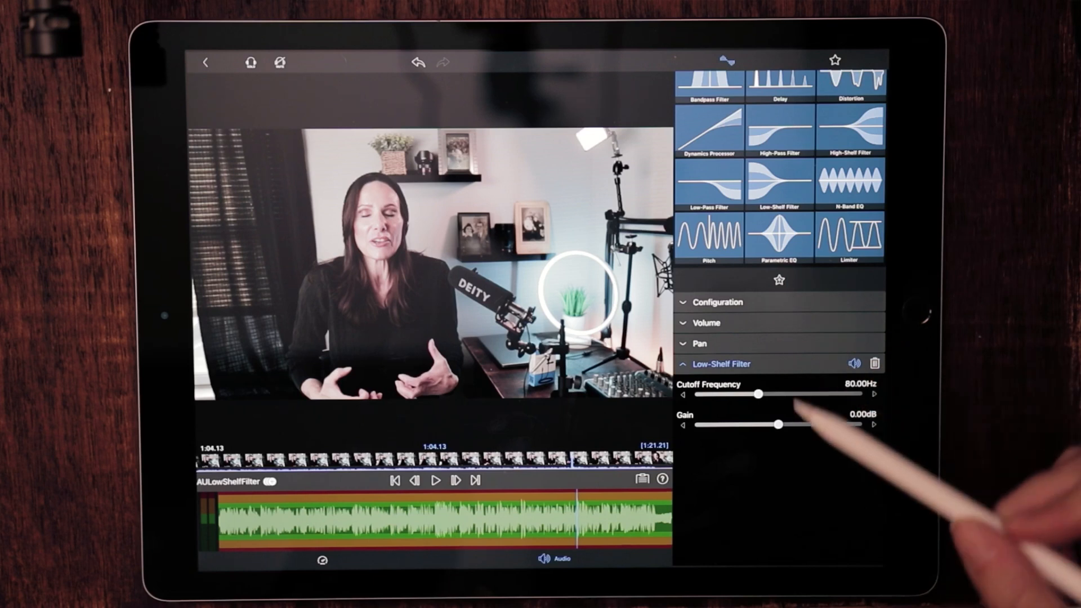